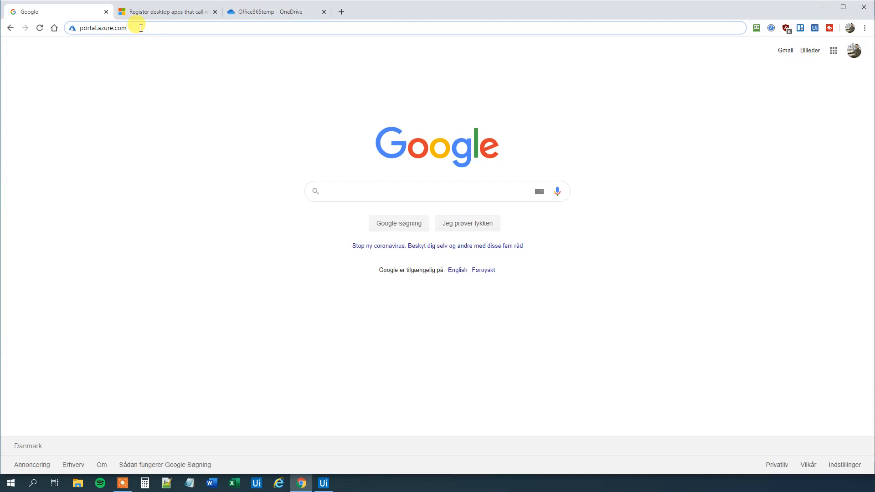
Step: Load portal.azure.com and expand the portal's service menu to reach Azure Active Directory
{"action": "key", "text": "Return"}
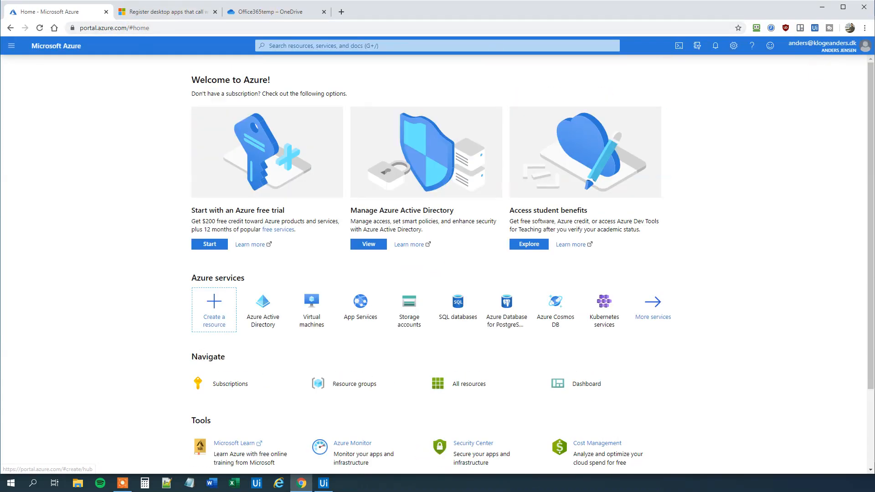
{"action": "mouse_move", "coordinate": [11, 46]}
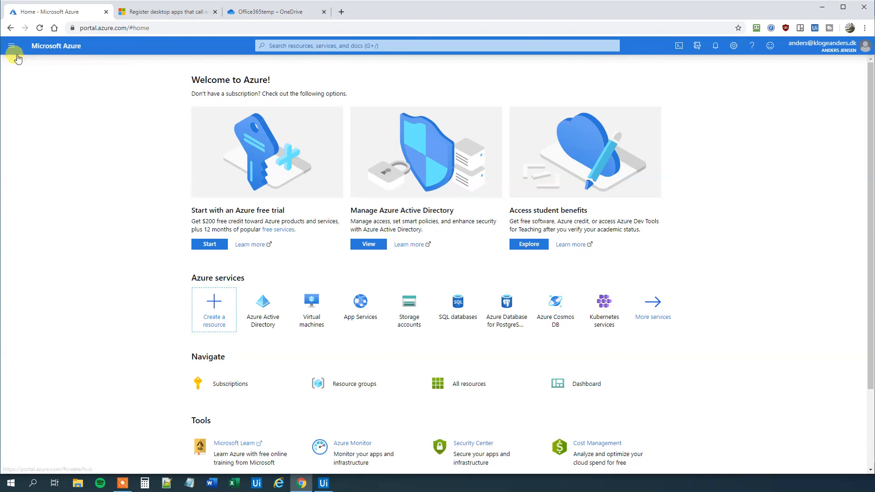
{"action": "left_click", "coordinate": [12, 45]}
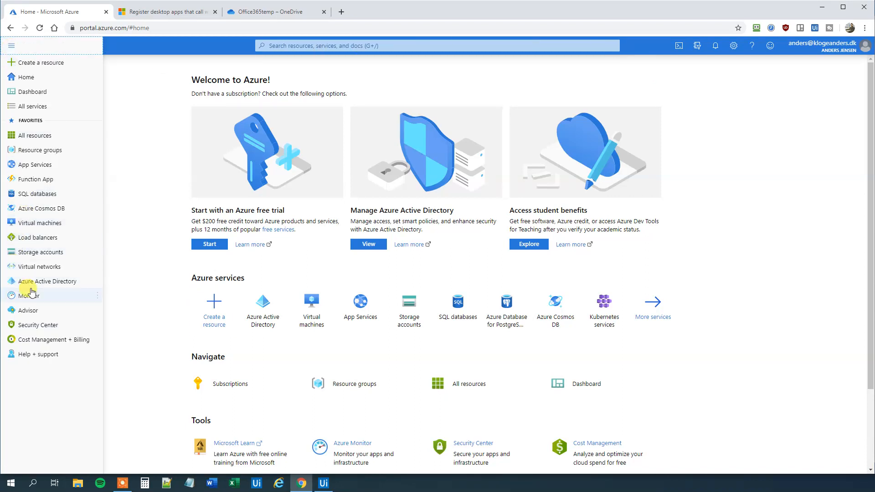
{"action": "mouse_move", "coordinate": [53, 281]}
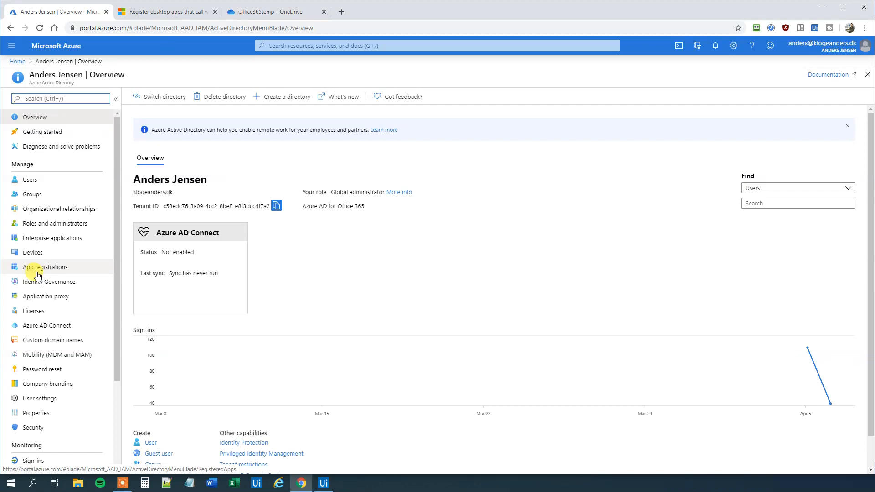
Step: Start a new registration from the App registrations list
{"action": "left_click", "coordinate": [45, 267]}
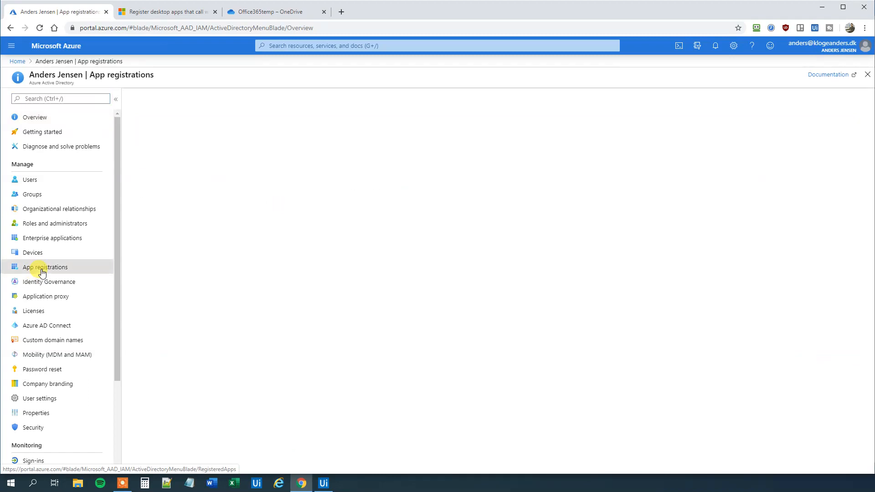
{"action": "left_click", "coordinate": [43, 267]}
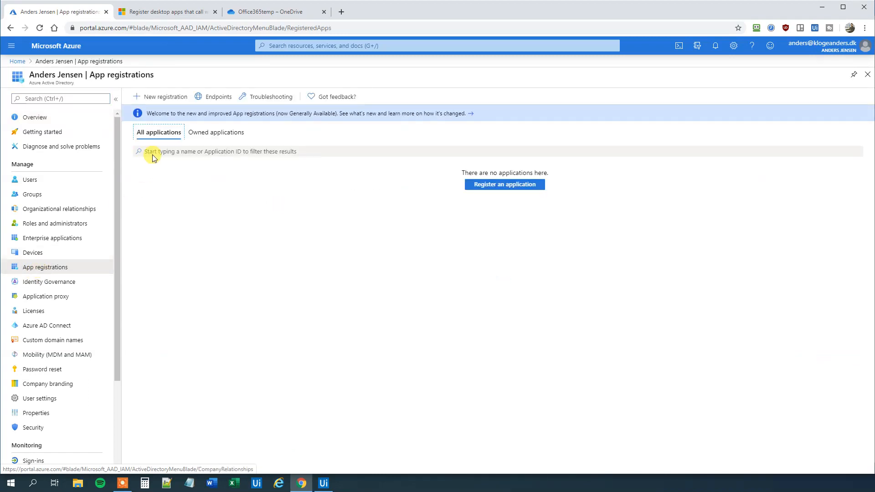
{"action": "left_click", "coordinate": [165, 97]}
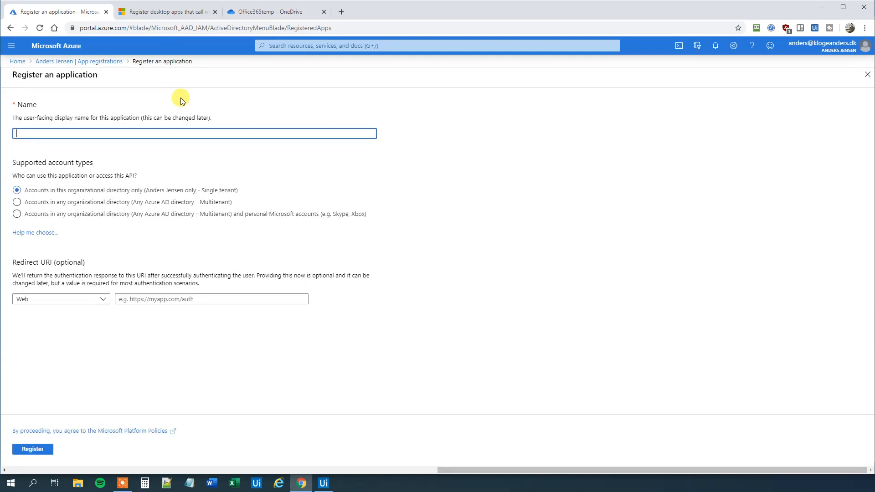
{"action": "mouse_move", "coordinate": [47, 133]}
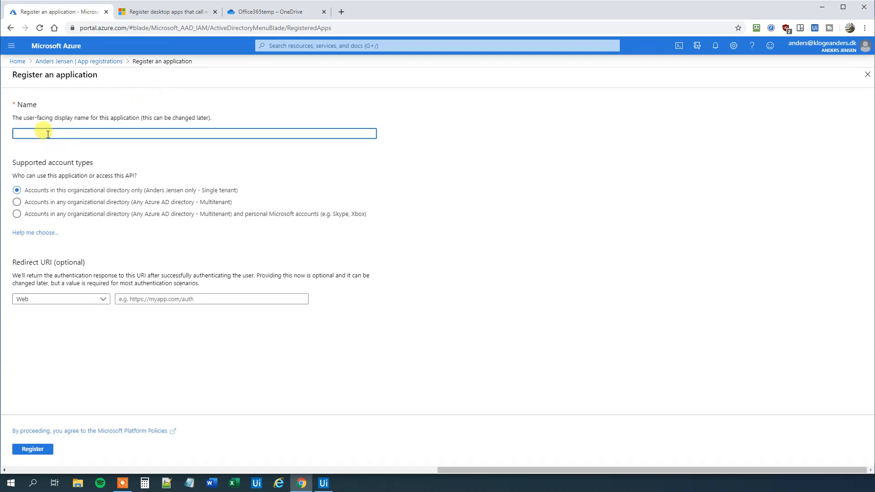
Step: Name the app office365UiPath and allow accounts in any organizational directory
{"action": "type", "text": "office"}
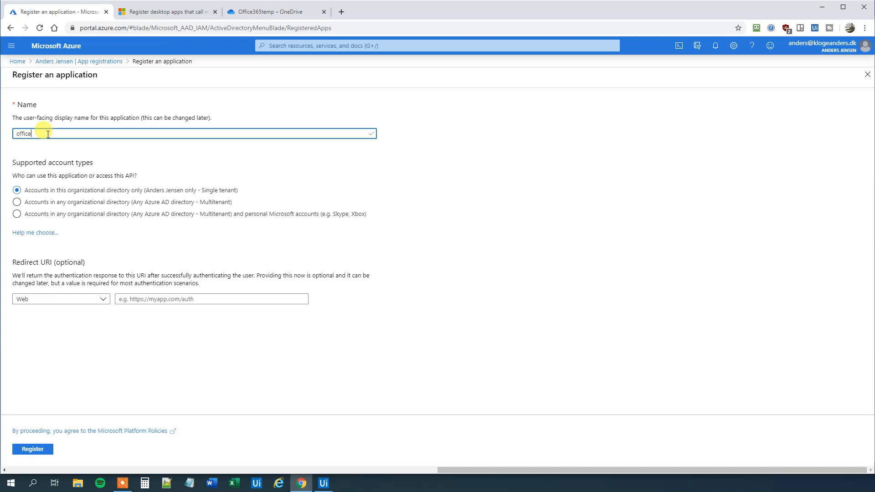
{"action": "type", "text": "365UiP"}
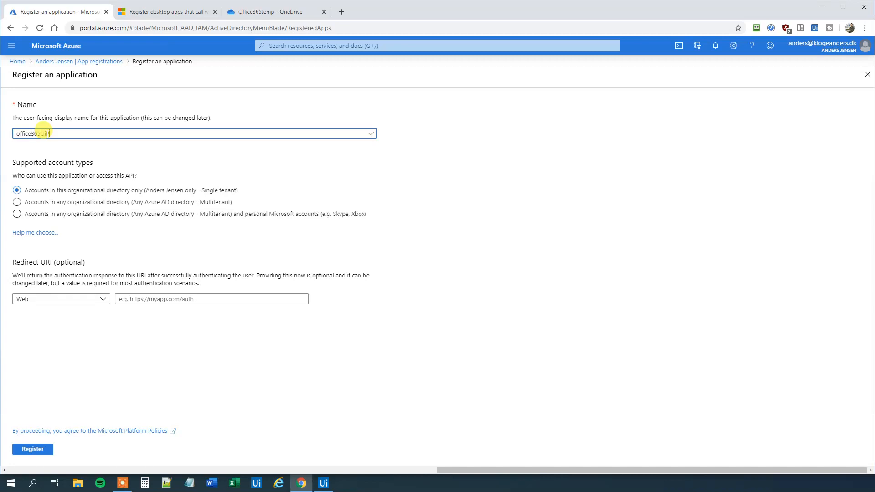
{"action": "type", "text": "Path"}
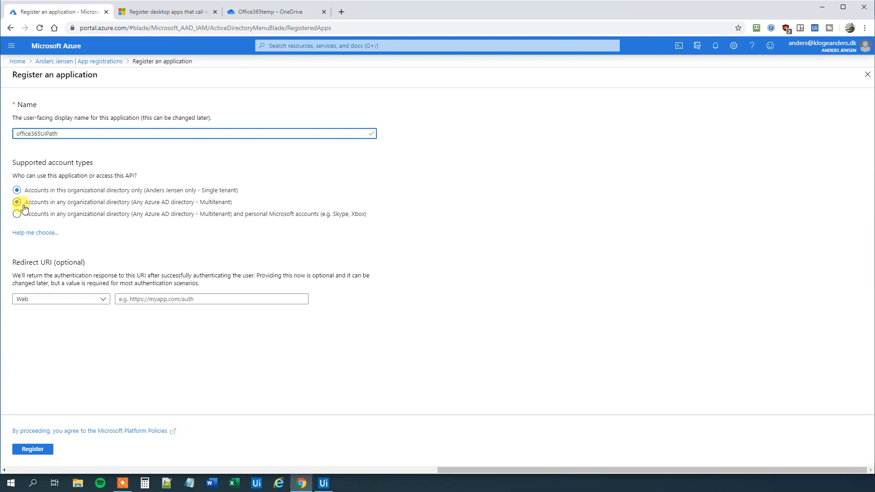
{"action": "left_click", "coordinate": [17, 202]}
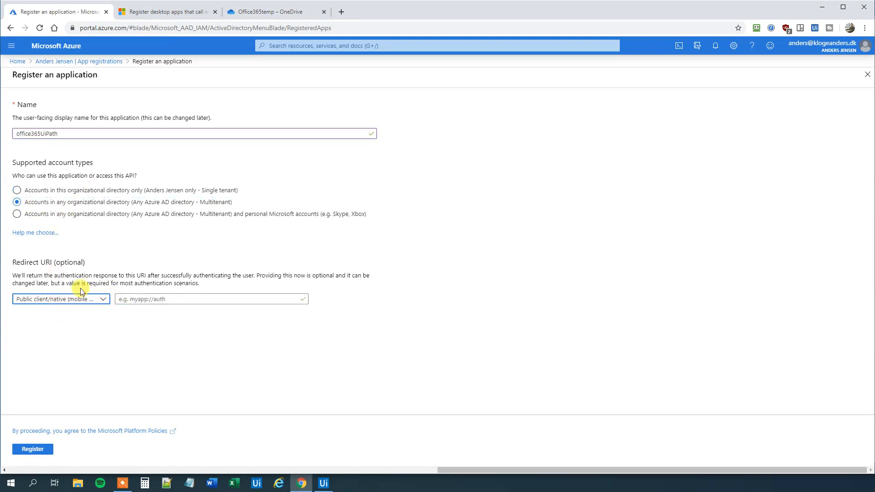
Step: Find the urn:ietf:wg:oauth:2.0:oob redirect URI in the Docs desktop-app registration article
{"action": "left_click", "coordinate": [165, 11]}
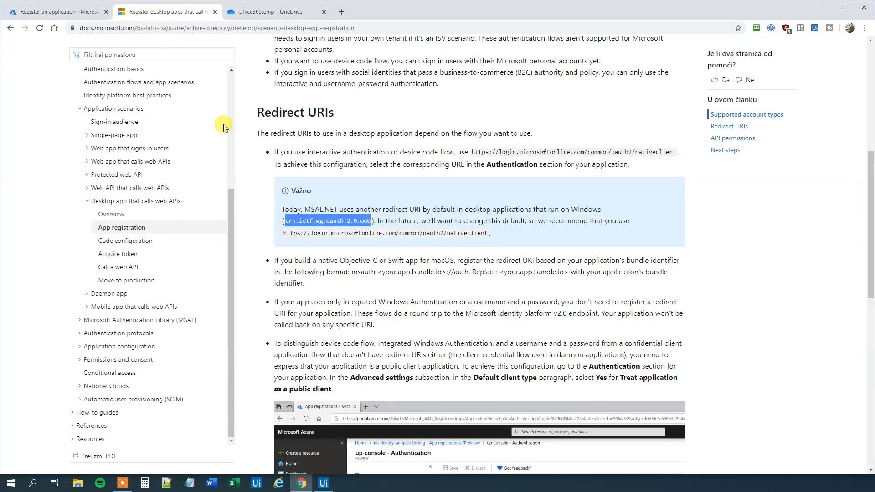
{"action": "left_click", "coordinate": [375, 140]}
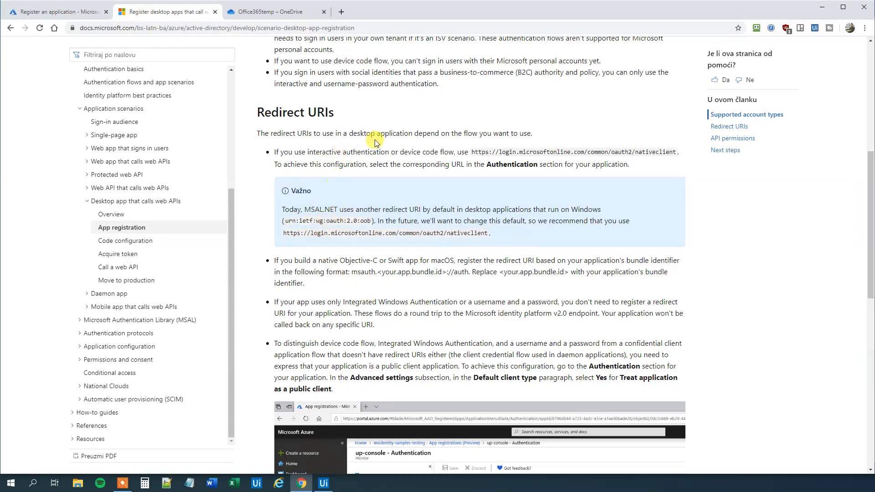
{"action": "scroll", "scroll_direction": "up", "scroll_amount": 3}
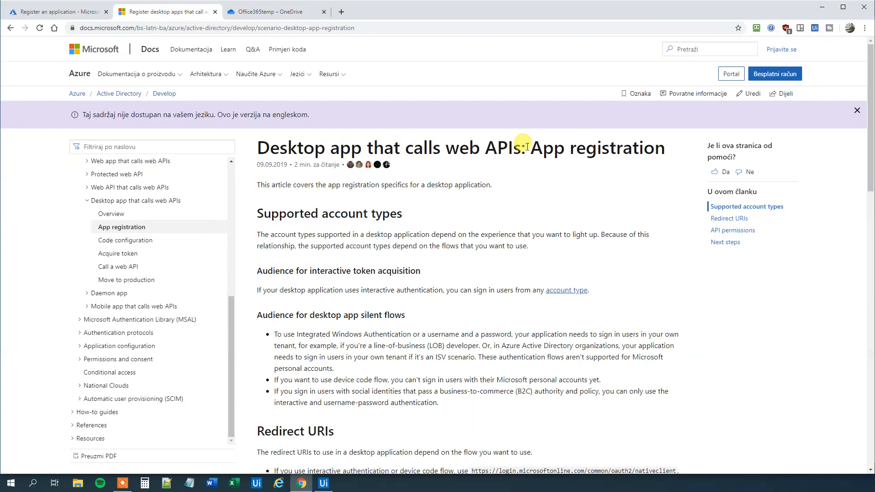
{"action": "scroll", "scroll_direction": "down", "scroll_amount": 3}
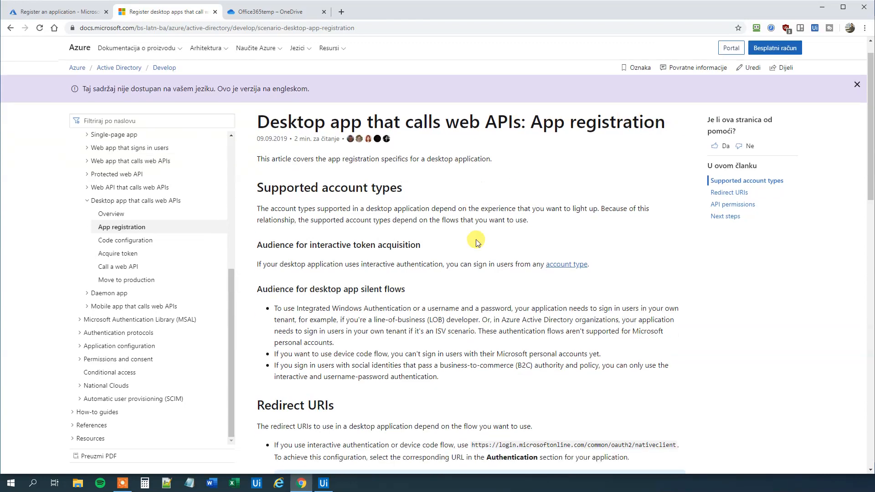
{"action": "scroll", "scroll_direction": "down", "scroll_amount": 3}
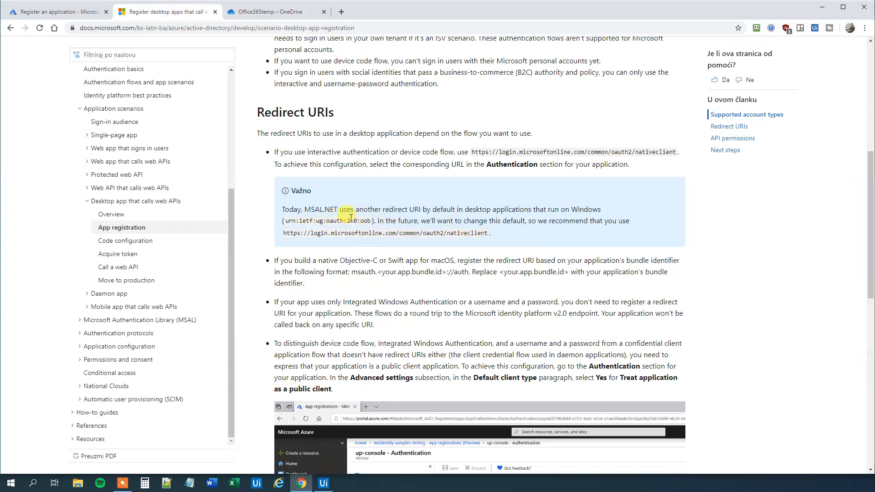
{"action": "mouse_move", "coordinate": [360, 200]}
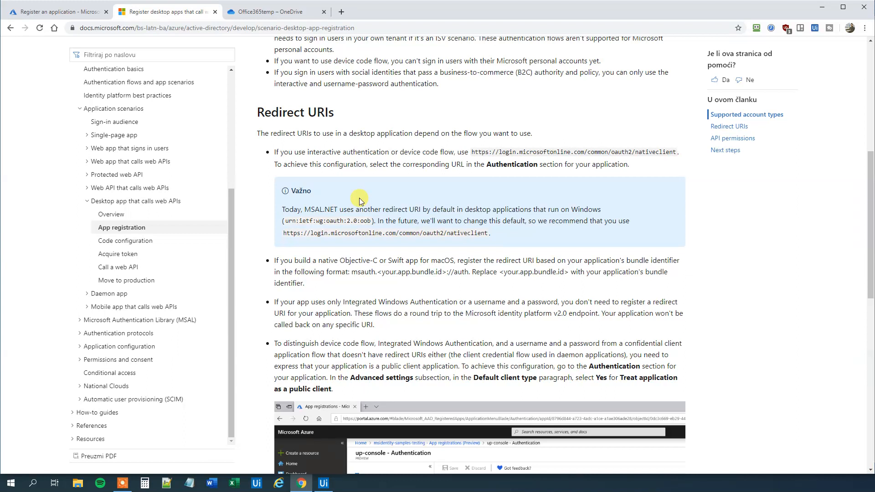
{"action": "mouse_move", "coordinate": [74, 37]}
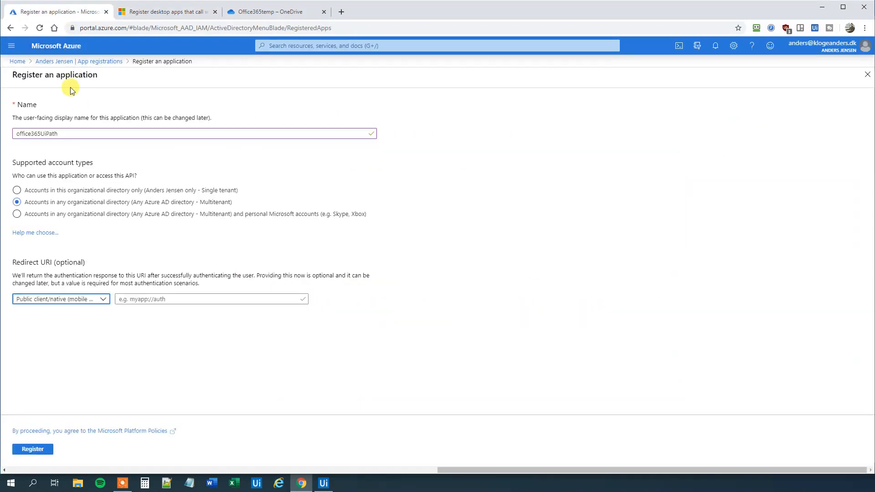
Step: Enter redirect URI urn:ietf:wg:oauth:2.0:oob and register the office365UiPath app
{"action": "type", "text": "urn:ietf:wg:oauth:2.0:oob"}
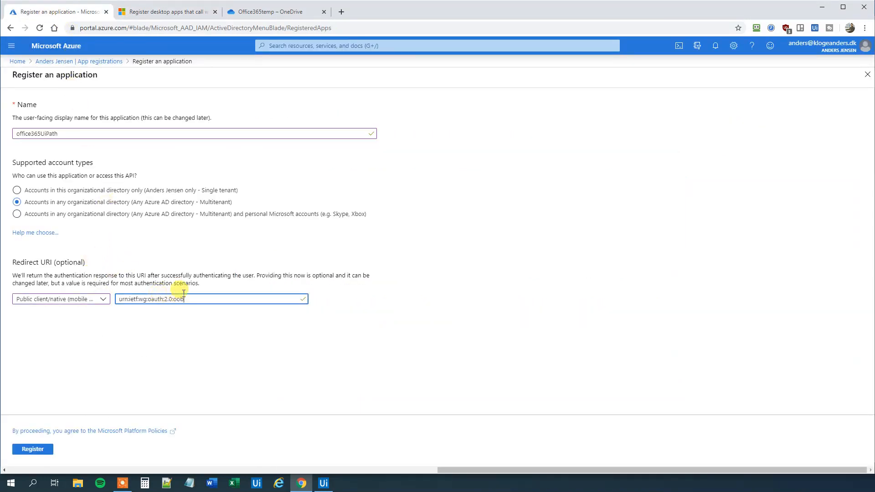
{"action": "left_click", "coordinate": [32, 449]}
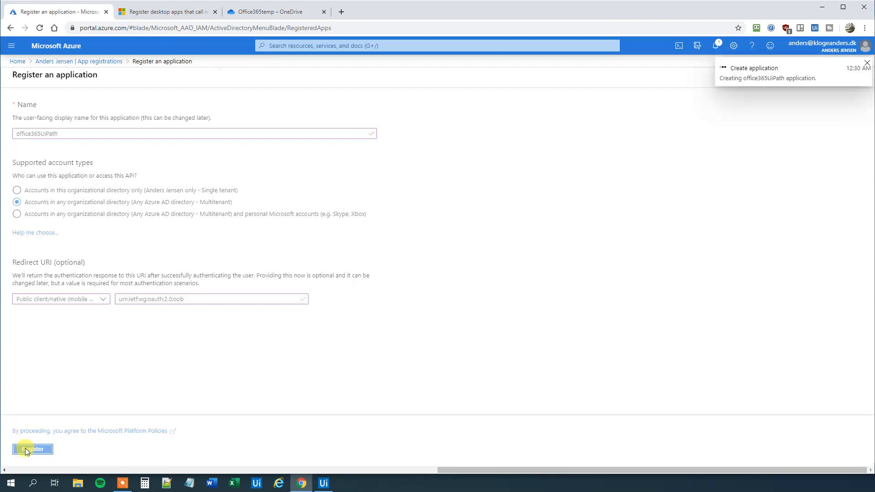
{"action": "left_click", "coordinate": [32, 449]}
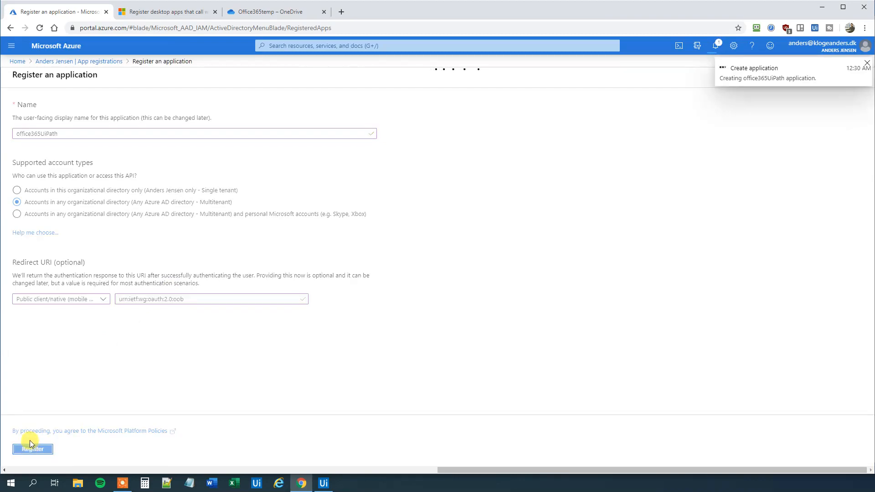
{"action": "left_click", "coordinate": [33, 450]}
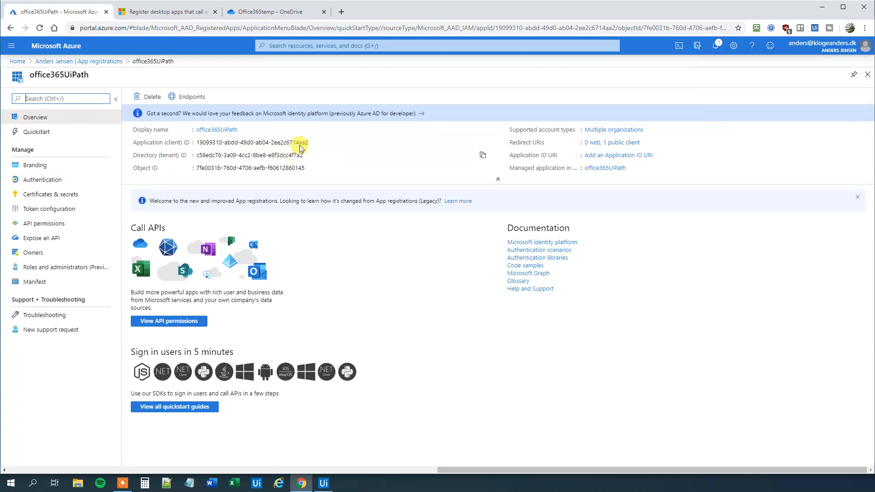
{"action": "mouse_move", "coordinate": [293, 155]}
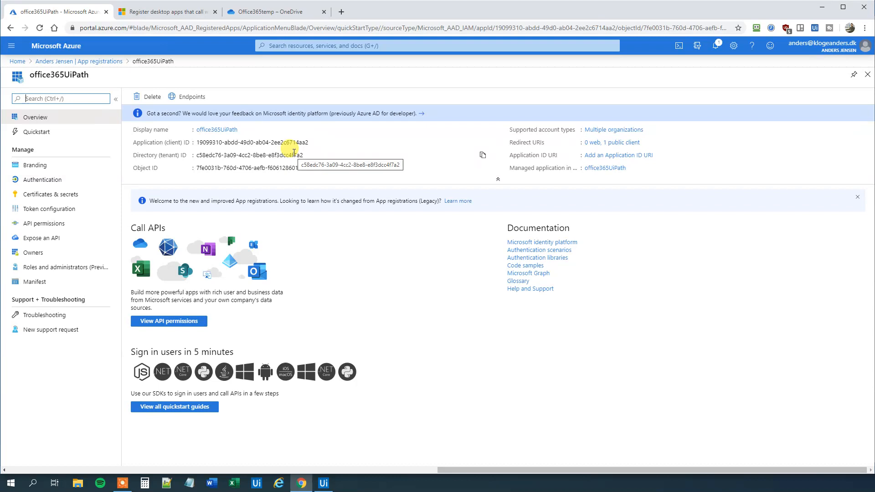
{"action": "mouse_move", "coordinate": [48, 209]}
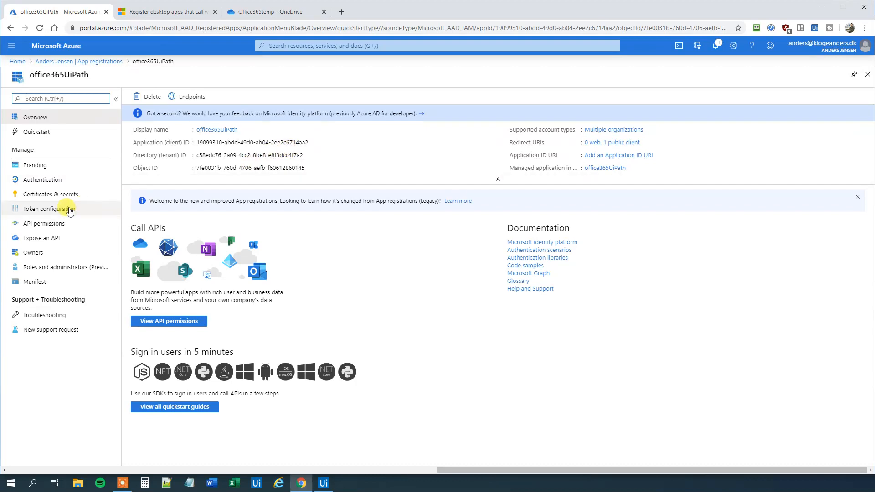
Step: From API permissions, start adding Microsoft Graph delegated permissions
{"action": "left_click", "coordinate": [44, 224]}
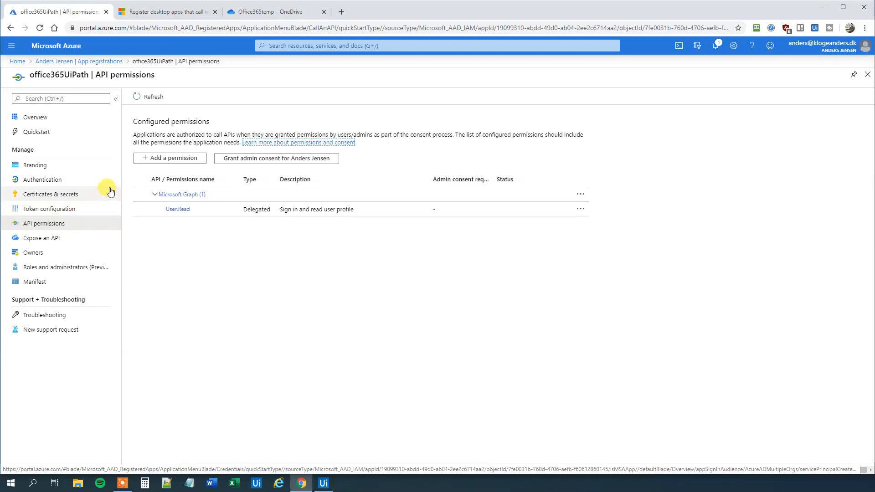
{"action": "left_click", "coordinate": [170, 158]}
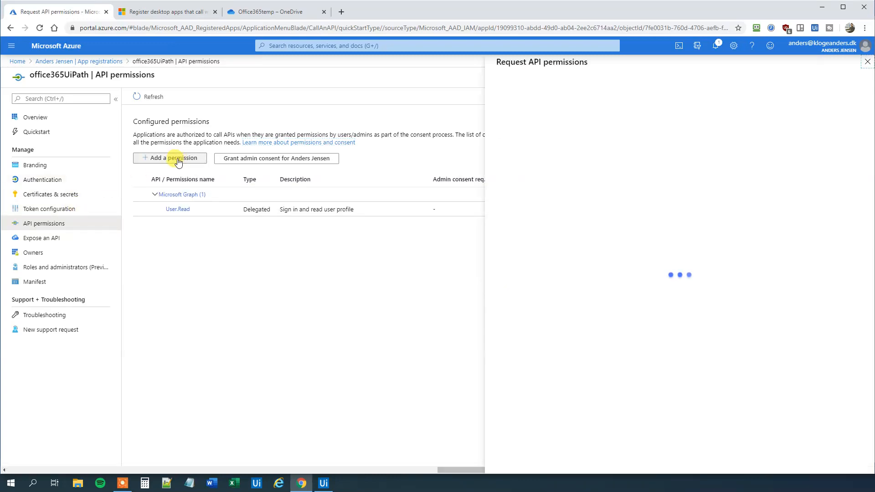
{"action": "left_click", "coordinate": [171, 158]}
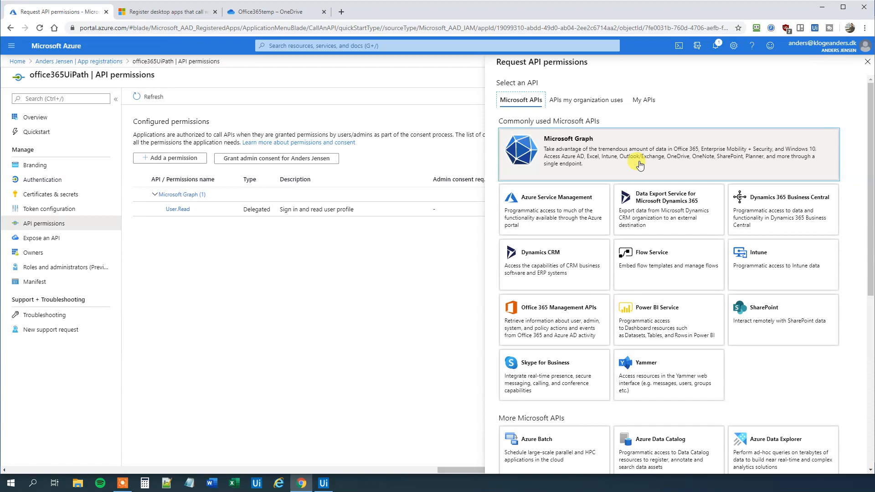
{"action": "left_click", "coordinate": [639, 153]}
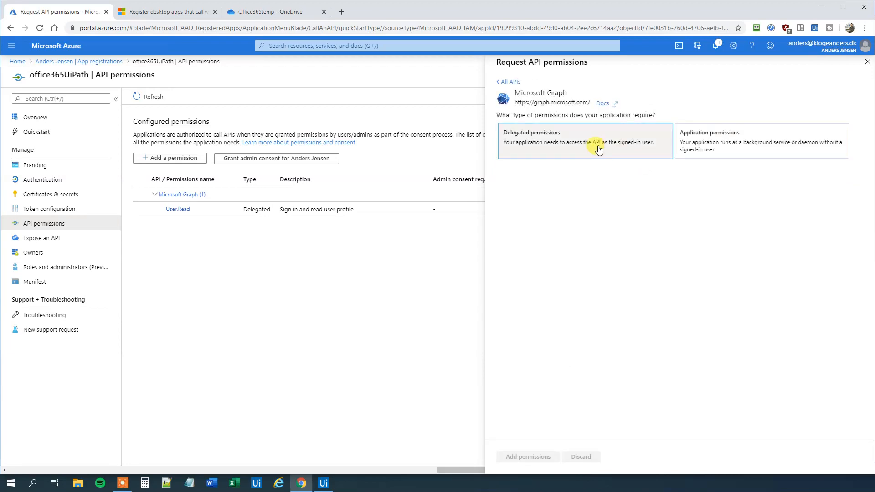
{"action": "left_click", "coordinate": [586, 142]}
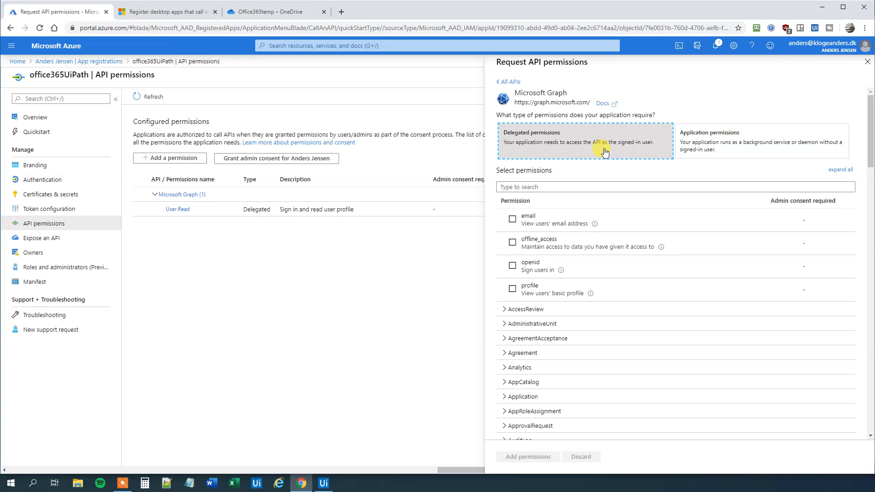
Step: Tick the Calendars.Read, Calendars.ReadWrite, Files.Read and Files.Read.All permissions
{"action": "scroll", "scroll_direction": "down", "scroll_amount": 3}
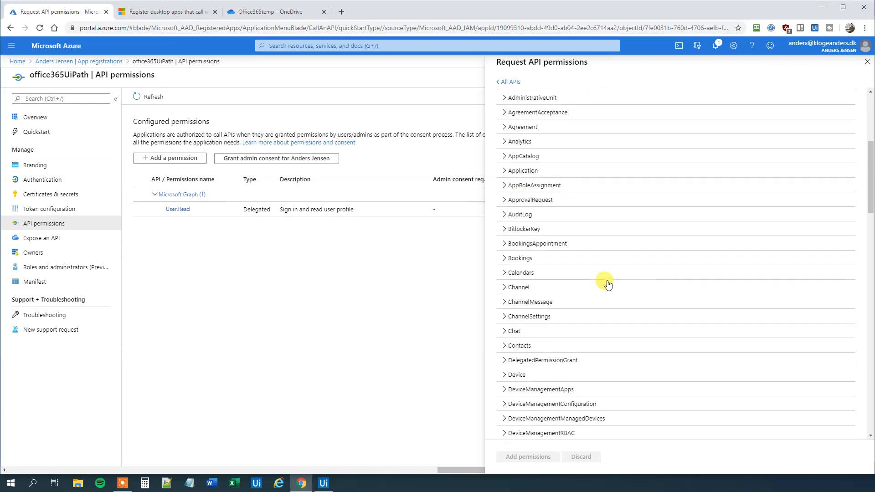
{"action": "left_click", "coordinate": [520, 272]}
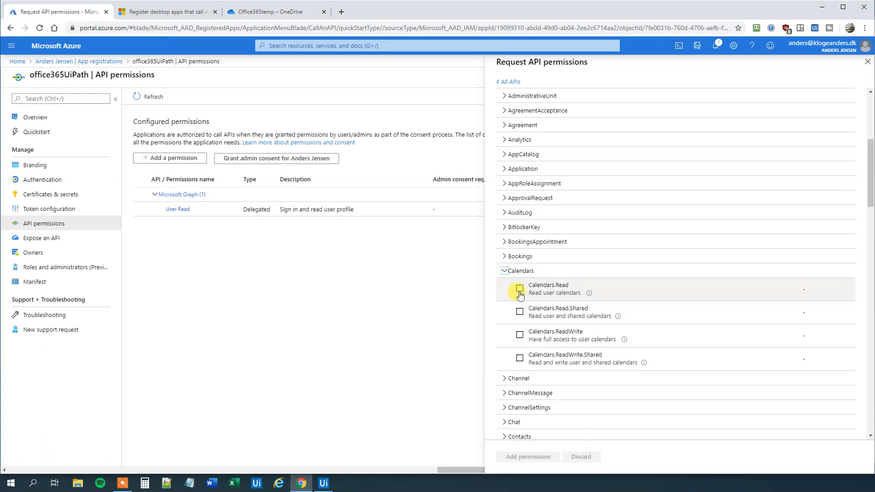
{"action": "left_click", "coordinate": [520, 289]}
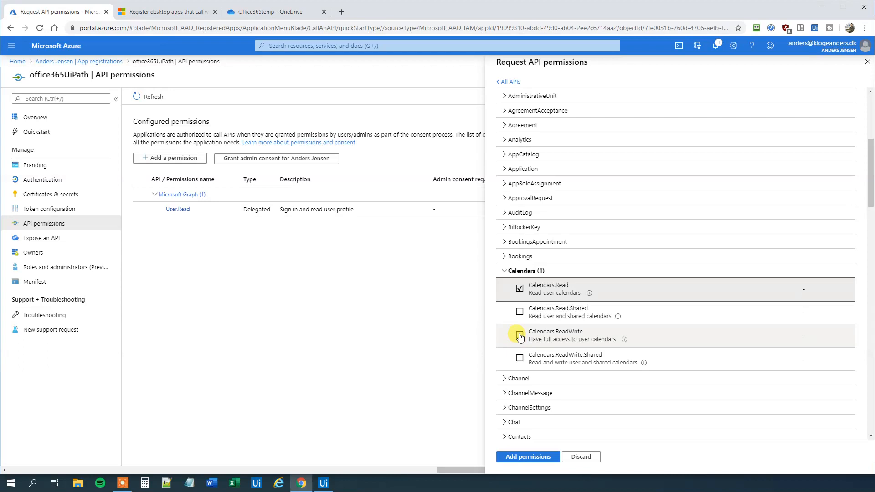
{"action": "left_click", "coordinate": [521, 334]}
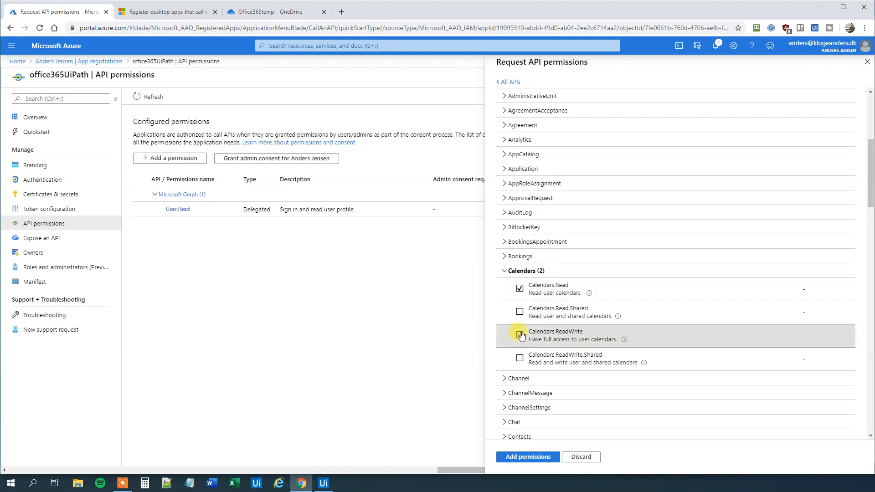
{"action": "scroll", "scroll_direction": "down", "scroll_amount": 3}
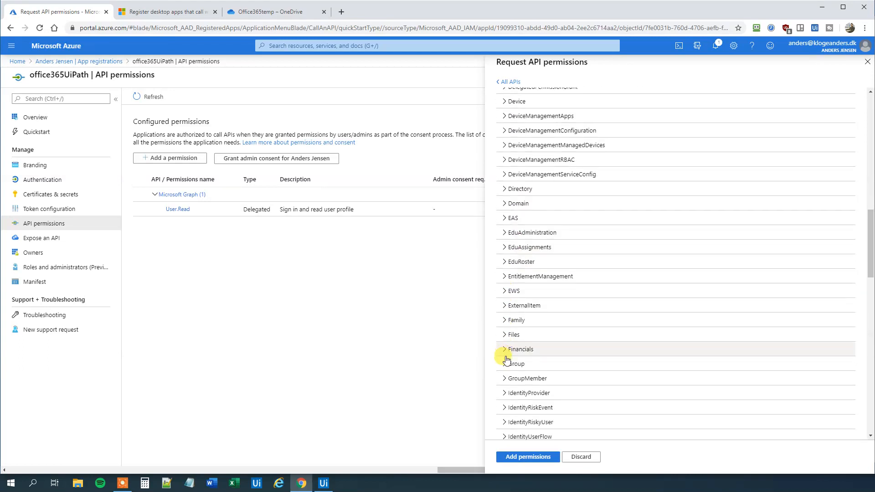
{"action": "left_click", "coordinate": [513, 335]}
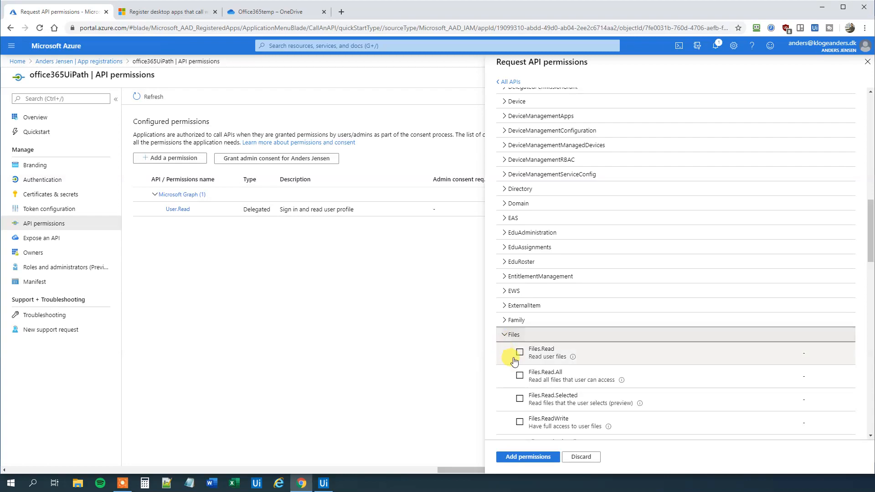
{"action": "left_click", "coordinate": [520, 352]}
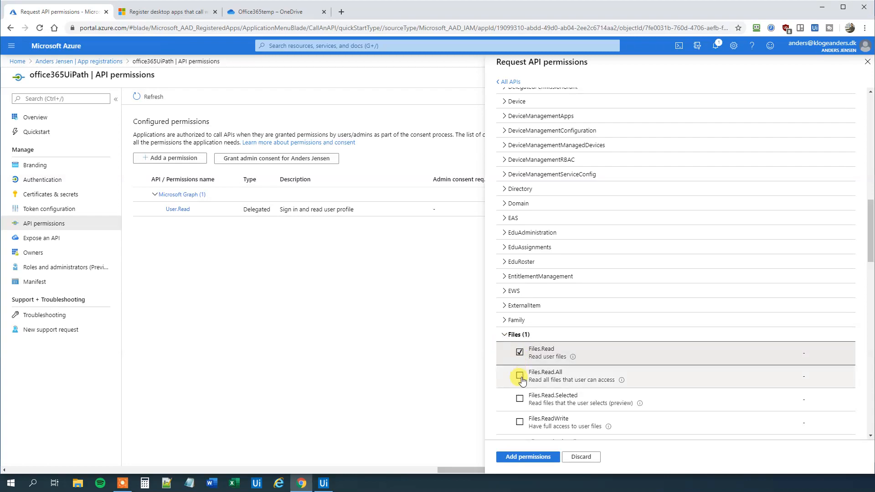
{"action": "left_click", "coordinate": [519, 376]}
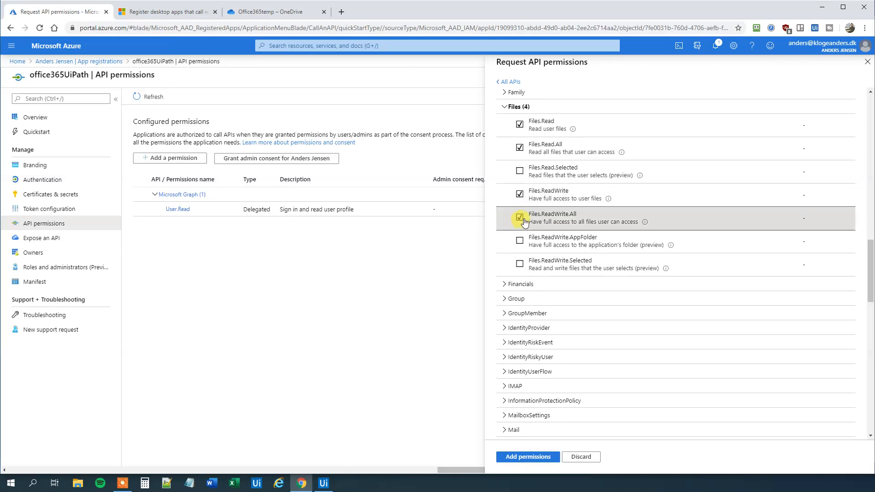
Step: Tick Mail.Read and Sites.Read.All, then add the chosen permissions to the app
{"action": "scroll", "scroll_direction": "down", "scroll_amount": 3}
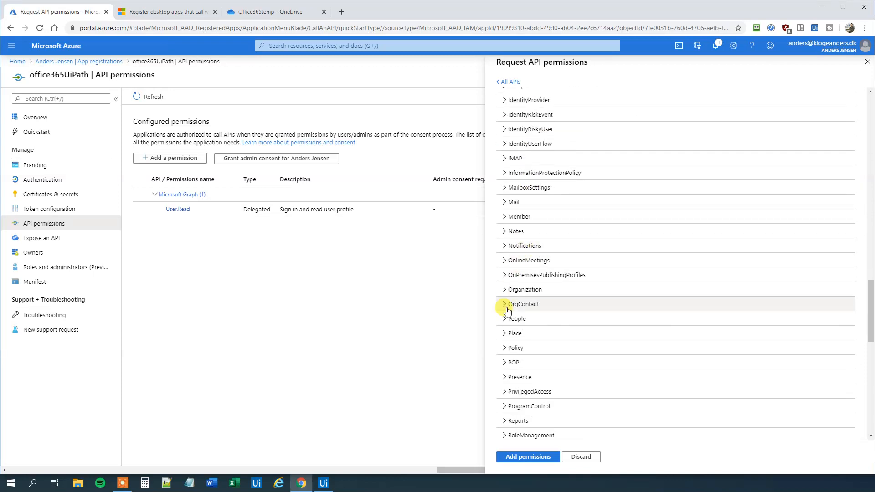
{"action": "left_click", "coordinate": [511, 202]}
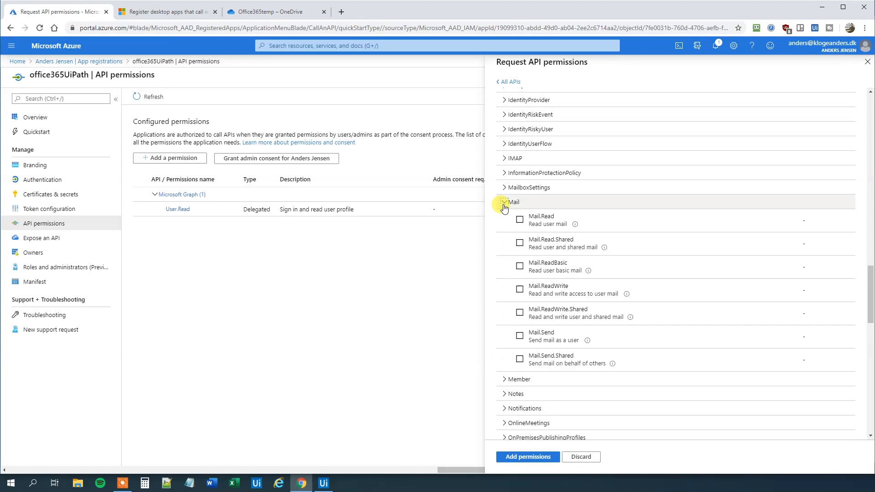
{"action": "left_click", "coordinate": [520, 220]}
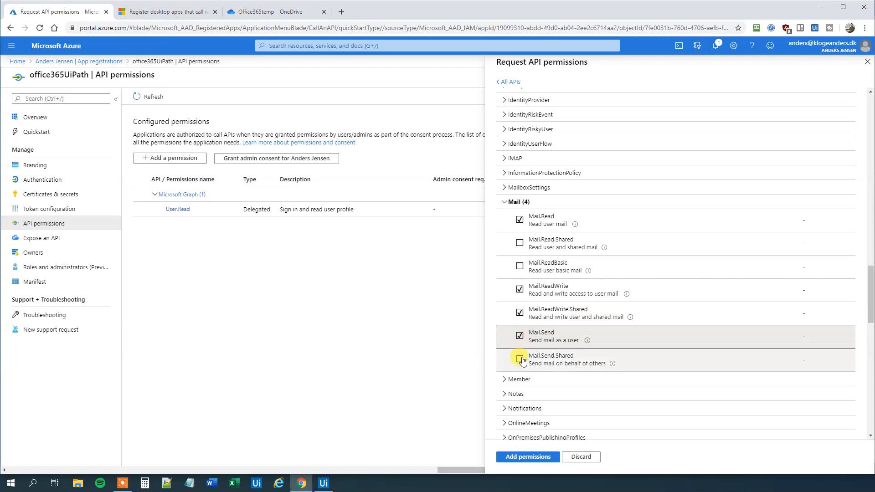
{"action": "scroll", "scroll_direction": "down", "scroll_amount": 3}
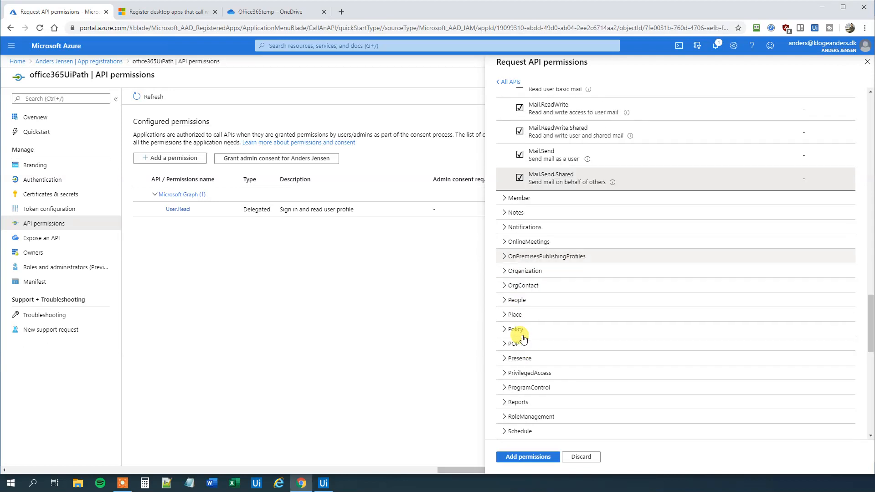
{"action": "scroll", "scroll_direction": "down", "scroll_amount": 3}
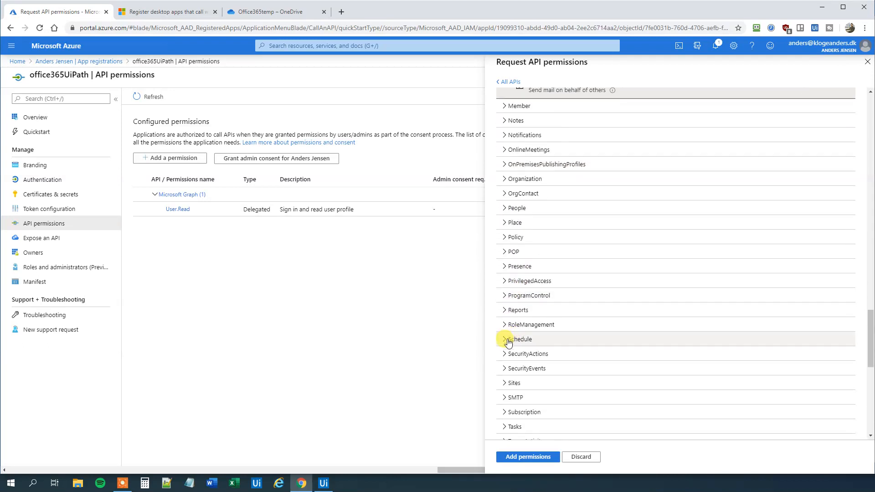
{"action": "left_click", "coordinate": [512, 337]}
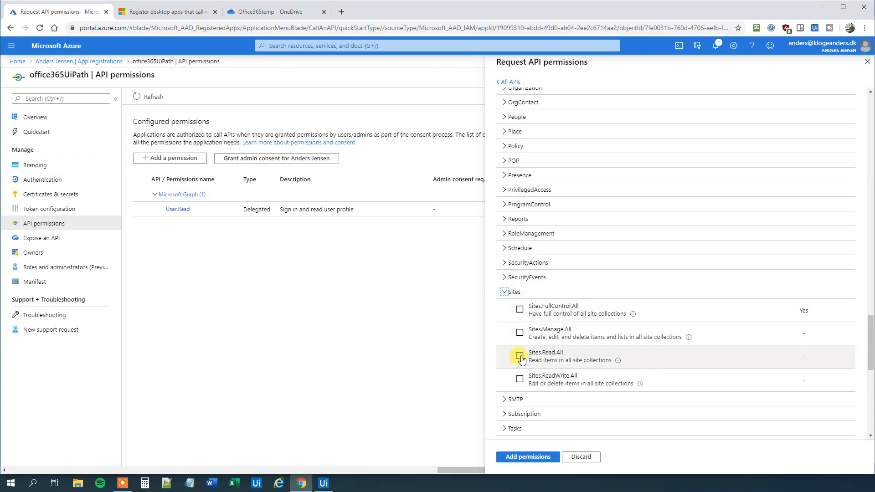
{"action": "left_click", "coordinate": [519, 378]}
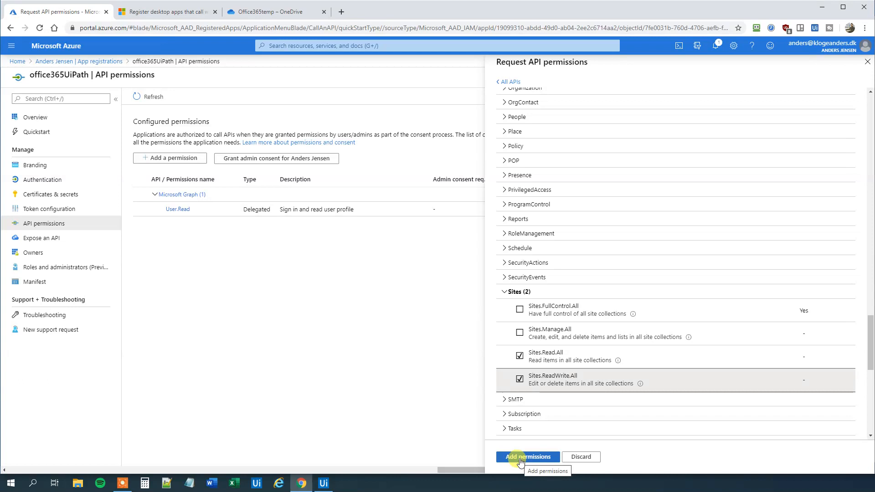
{"action": "left_click", "coordinate": [527, 457]}
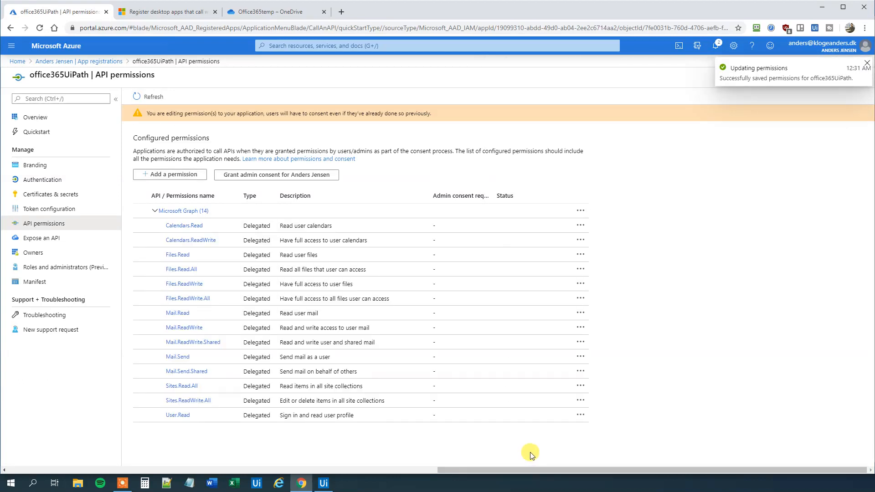
{"action": "mouse_move", "coordinate": [513, 394]}
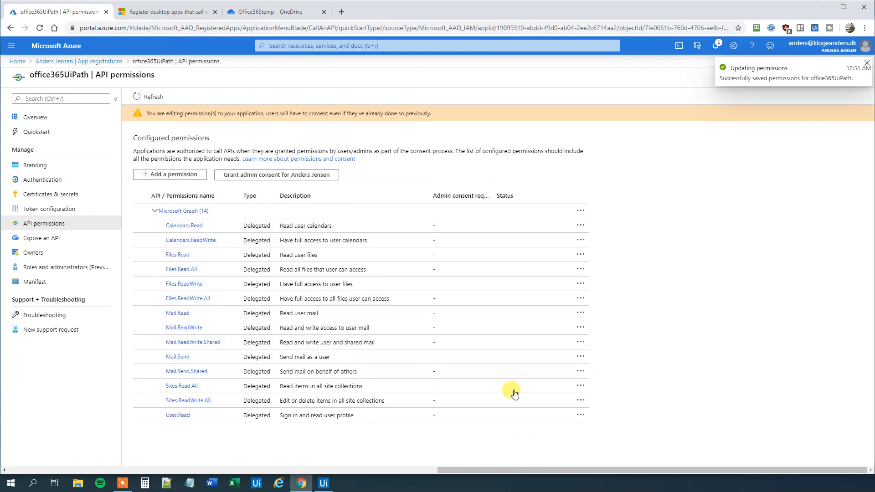
Step: View the app's overview IDs, check the Office365temp OneDrive folder and return to UiPath Studio
{"action": "left_click", "coordinate": [35, 117]}
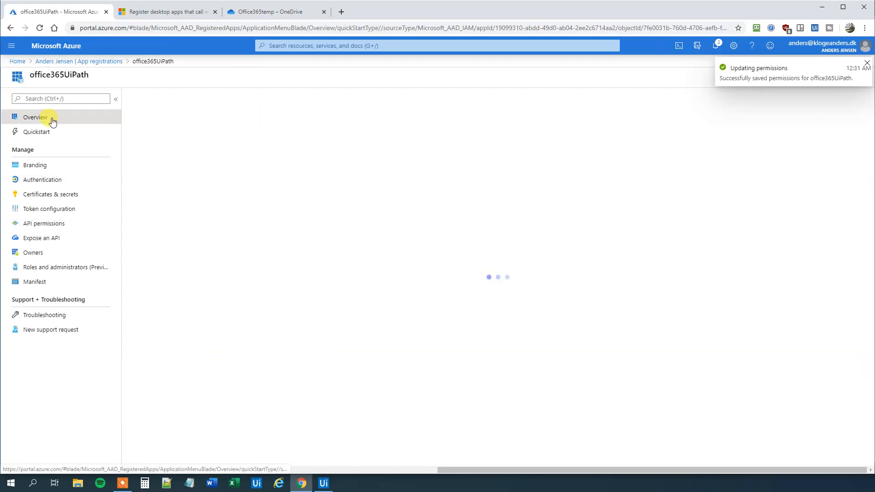
{"action": "left_click", "coordinate": [36, 118]}
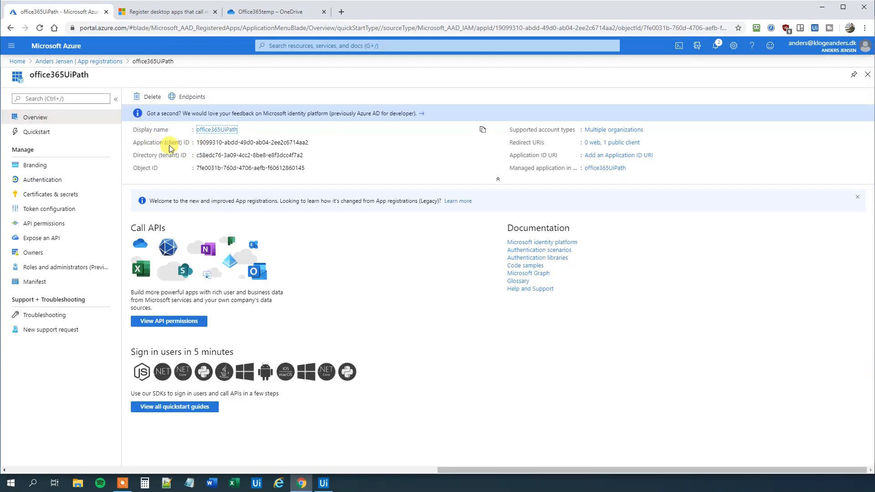
{"action": "mouse_move", "coordinate": [186, 159]}
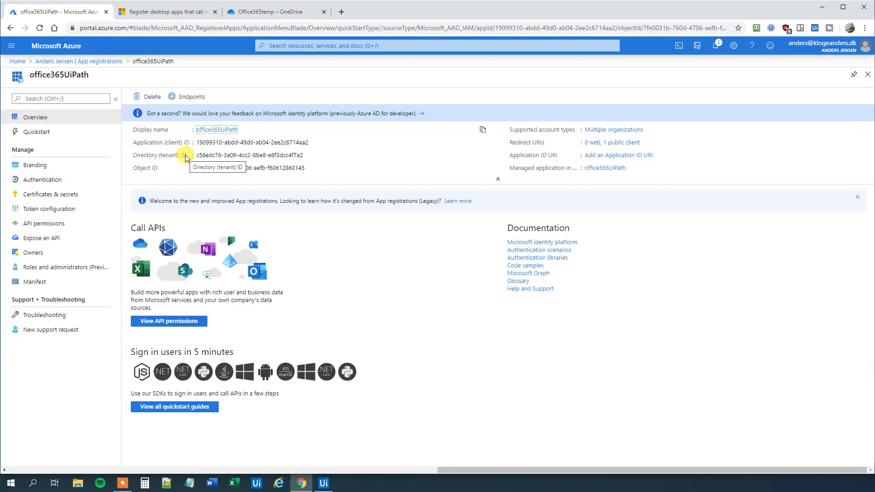
{"action": "mouse_move", "coordinate": [339, 463]}
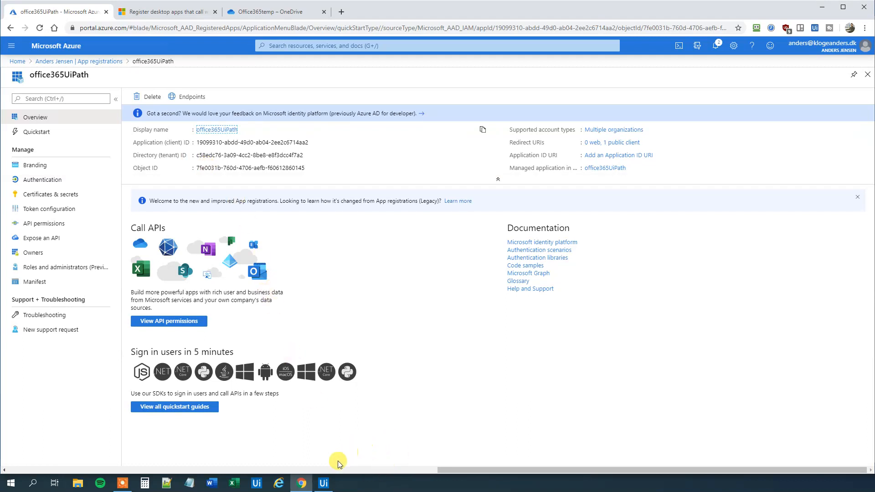
{"action": "mouse_move", "coordinate": [274, 11]}
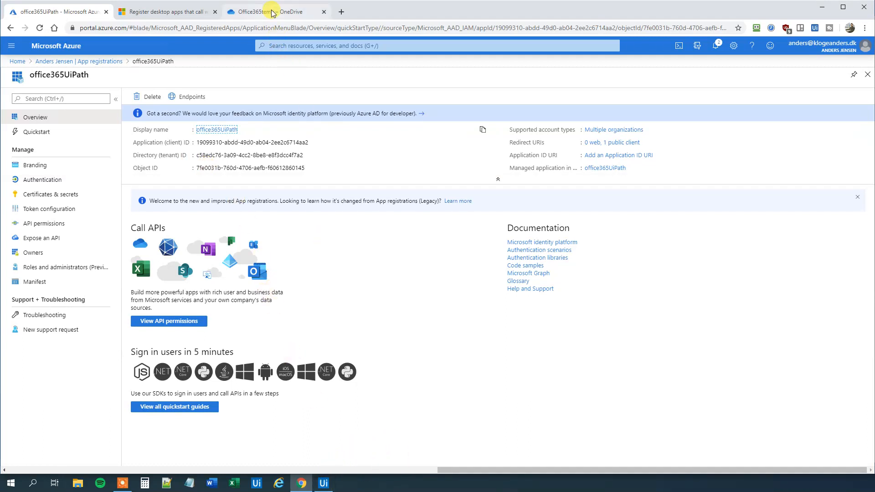
{"action": "left_click", "coordinate": [273, 11]}
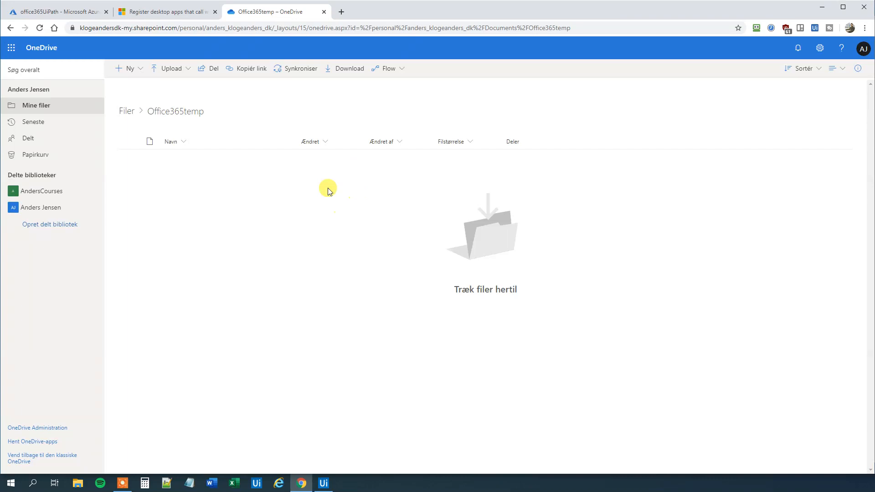
{"action": "left_click", "coordinate": [323, 484]}
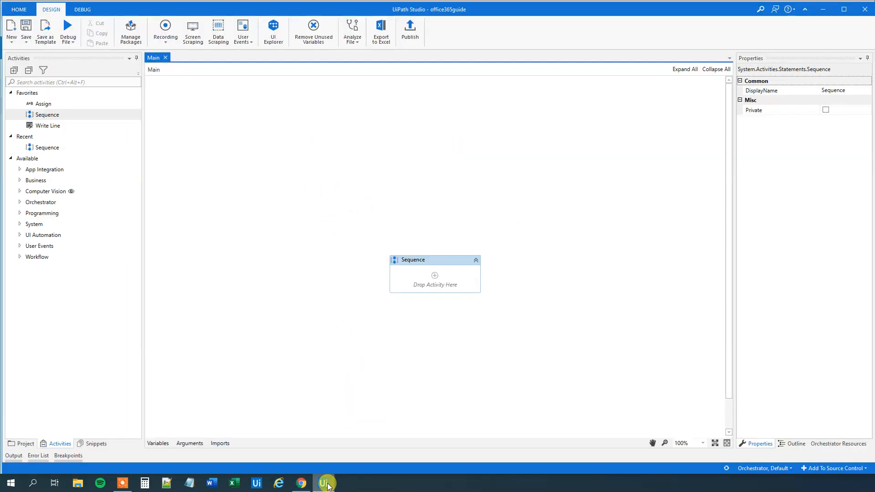
{"action": "mouse_move", "coordinate": [250, 100]}
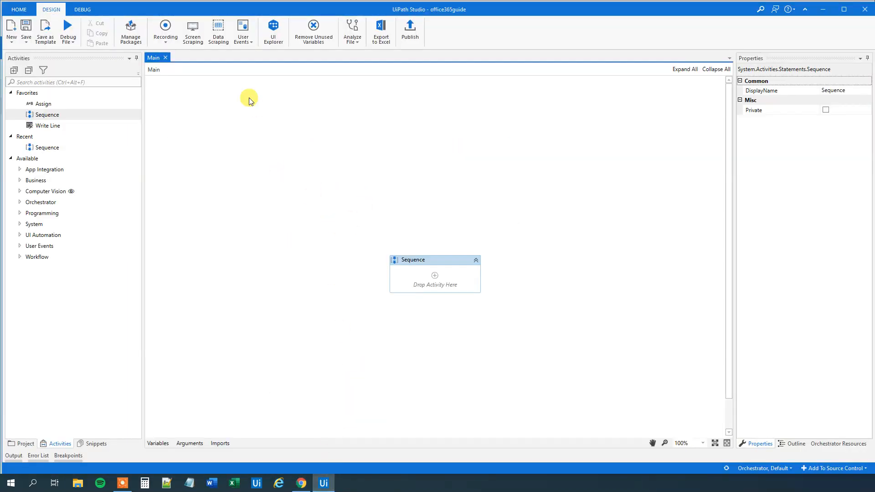
Step: Search Manage Packages for 'microsoftoff' and install UiPath.MicrosoftOffice365.Activities, accepting the license
{"action": "left_click", "coordinate": [130, 31]}
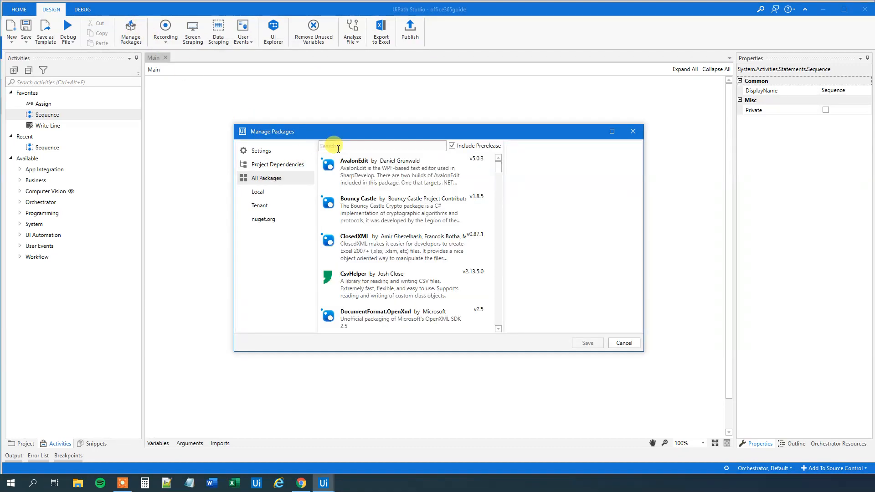
{"action": "type", "text": "microsoft"}
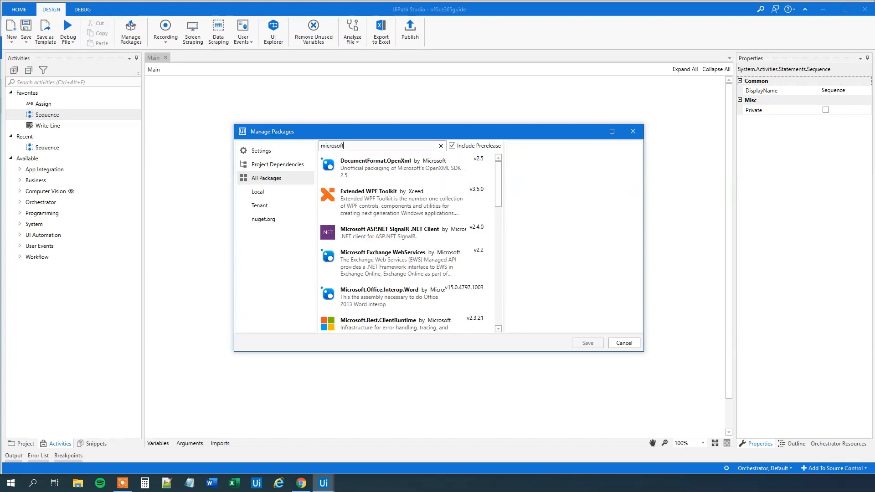
{"action": "type", "text": "off"}
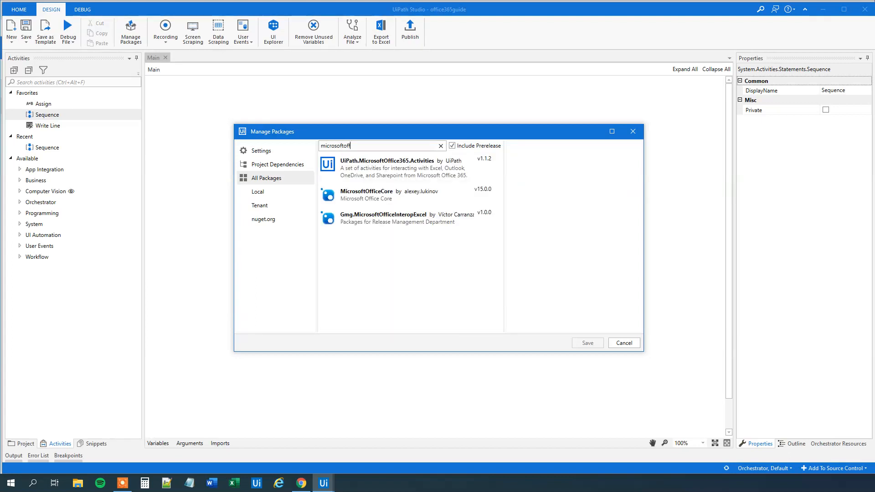
{"action": "left_click", "coordinate": [389, 168]}
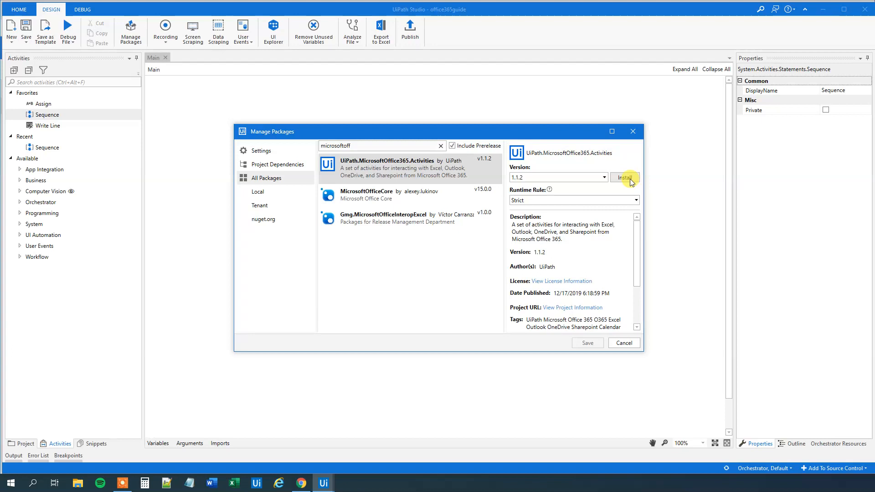
{"action": "left_click", "coordinate": [623, 178]}
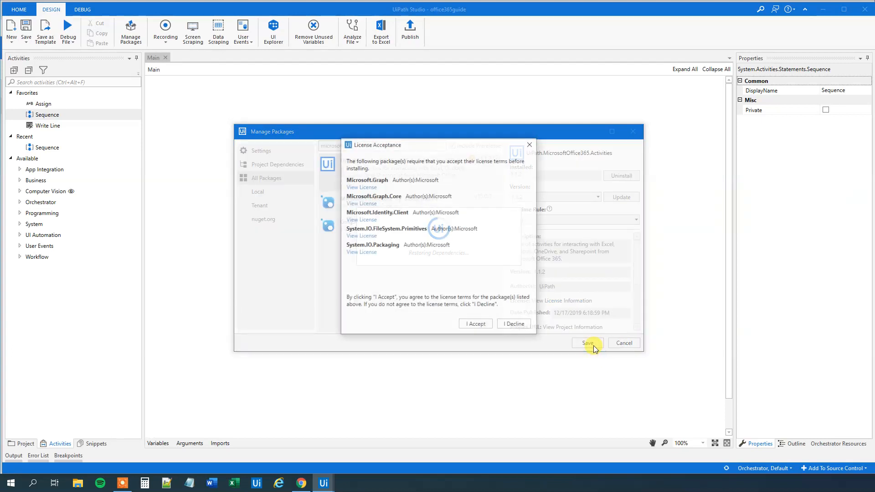
{"action": "left_click", "coordinate": [474, 323]}
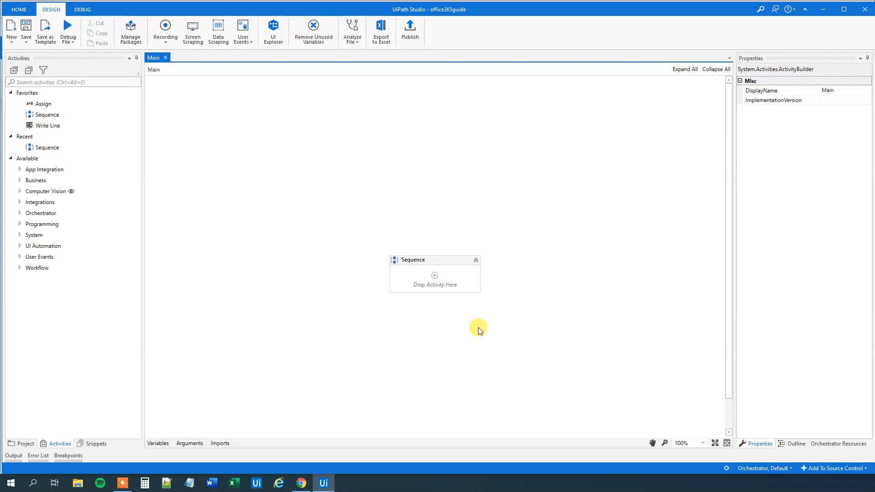
{"action": "mouse_move", "coordinate": [388, 235]}
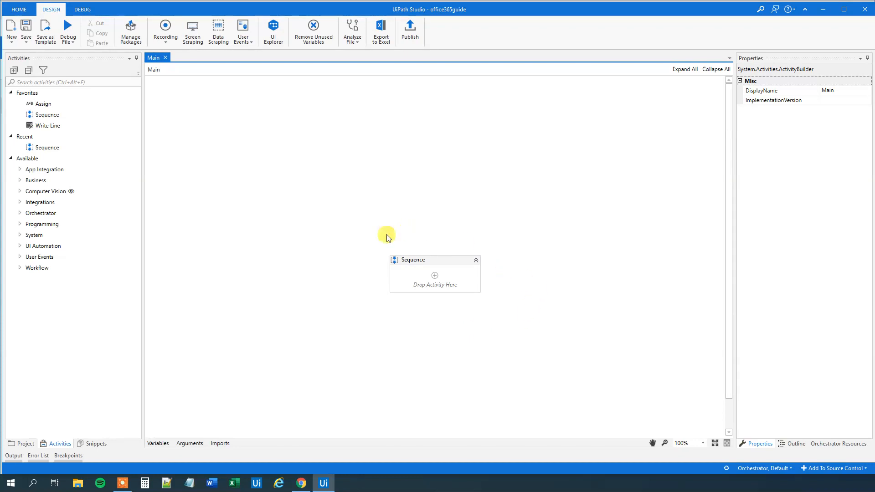
Step: Create String variable strApplicationID with default "19099310-abdd-49d0-ab04-2ee2c6714aa2" copied from Azure
{"action": "left_click", "coordinate": [413, 260]}
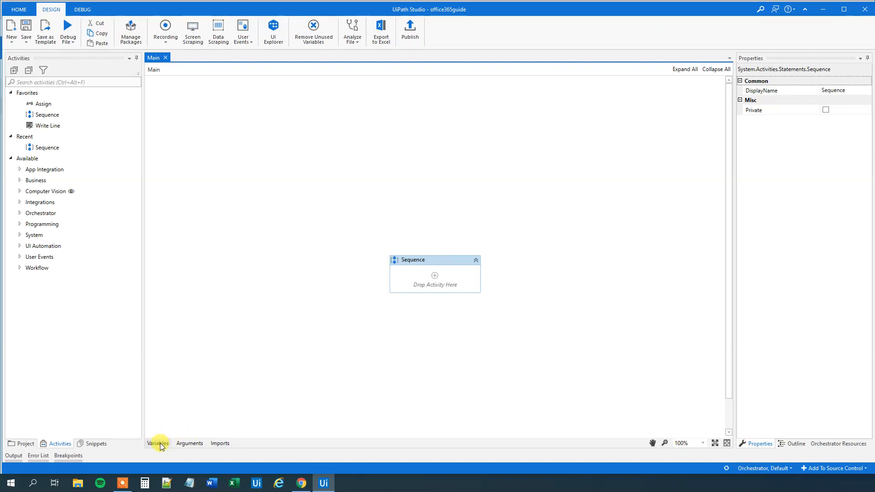
{"action": "left_click", "coordinate": [158, 443]}
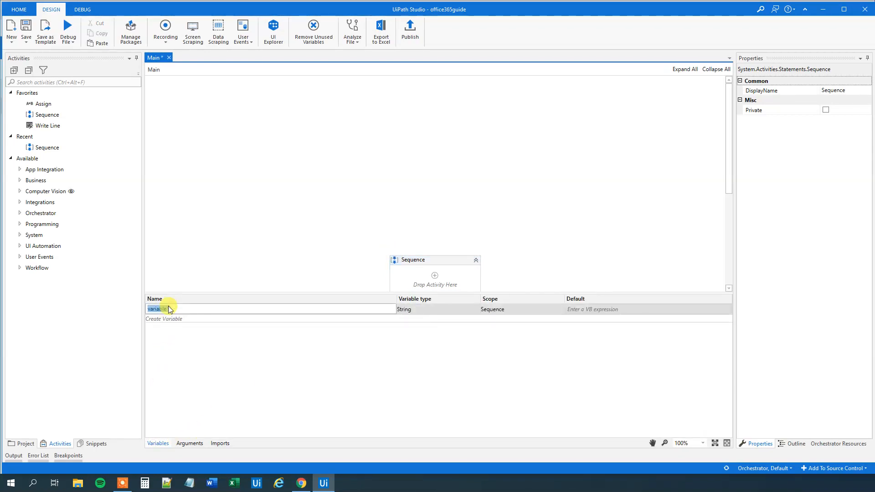
{"action": "type", "text": "strA"}
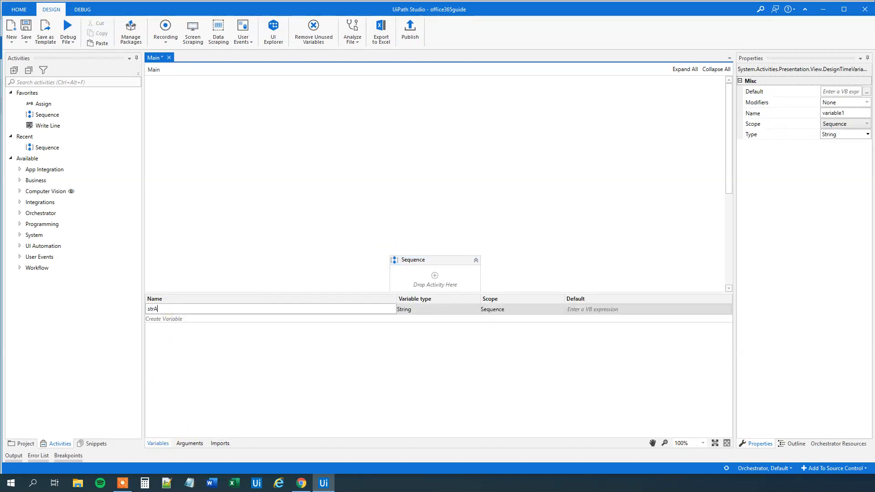
{"action": "type", "text": "pplicationID"}
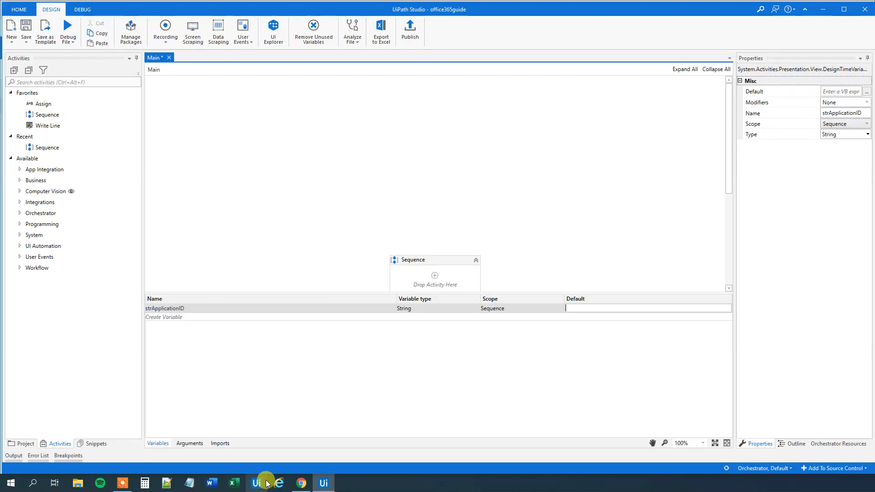
{"action": "left_click", "coordinate": [300, 483]}
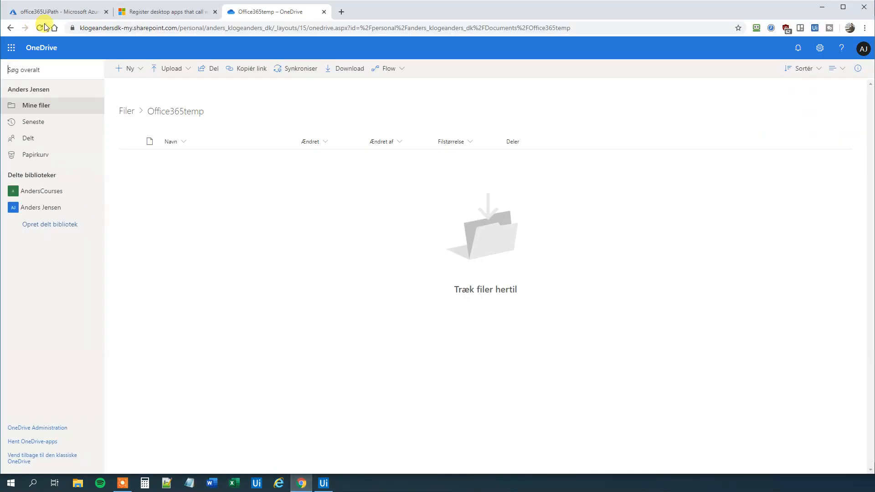
{"action": "left_click", "coordinate": [56, 11]}
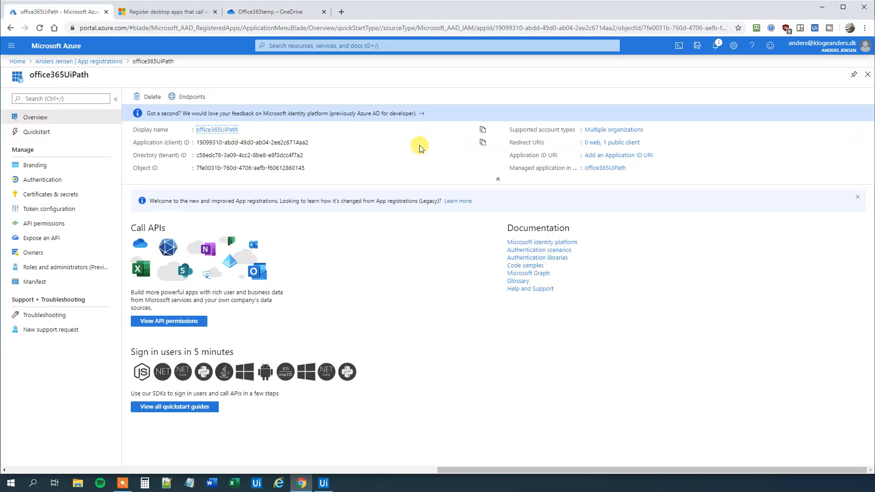
{"action": "left_click", "coordinate": [482, 142]}
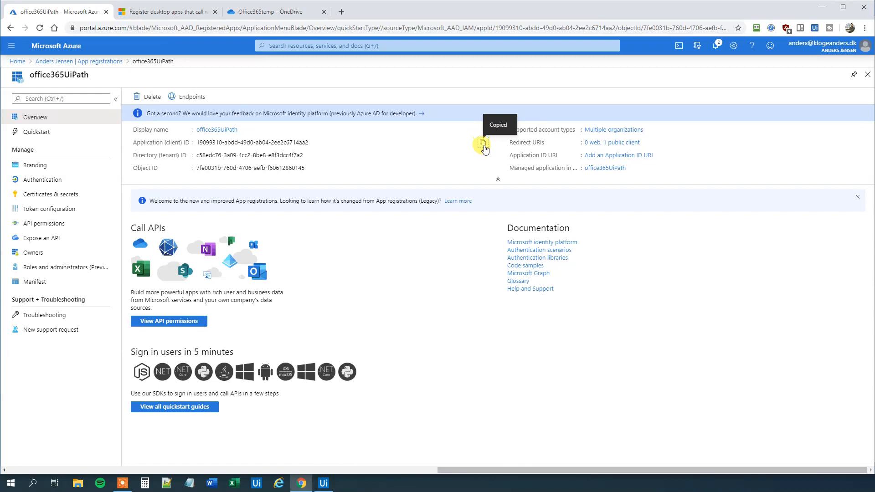
{"action": "left_click", "coordinate": [482, 143]}
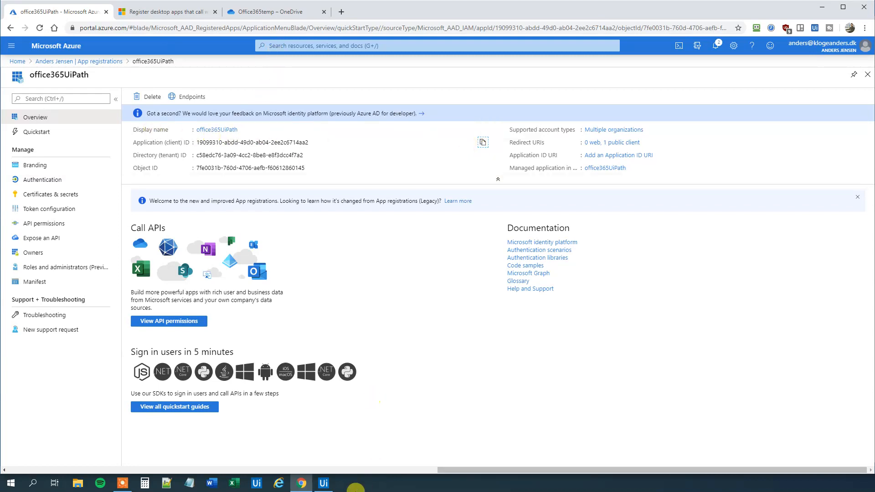
{"action": "left_click", "coordinate": [323, 483]}
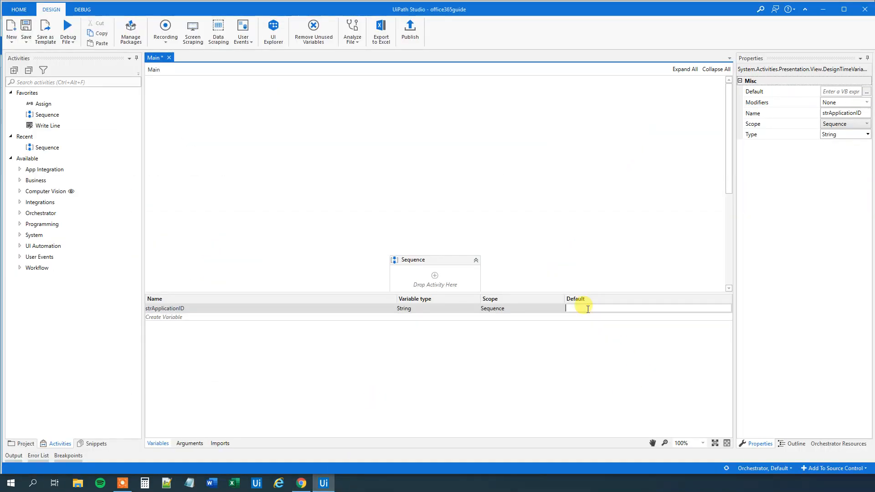
{"action": "type", "text": "\"19099310-abdd-49d0-ab04-2ee2c6714aa2\""}
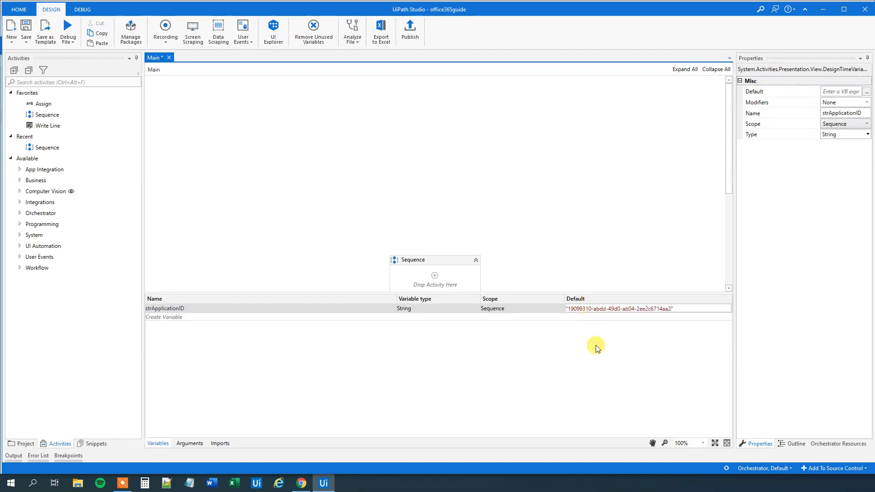
Step: Create strTenant with the tenant ID, plus strOffice365User and strOffice365Pass variables
{"action": "left_click", "coordinate": [163, 318]}
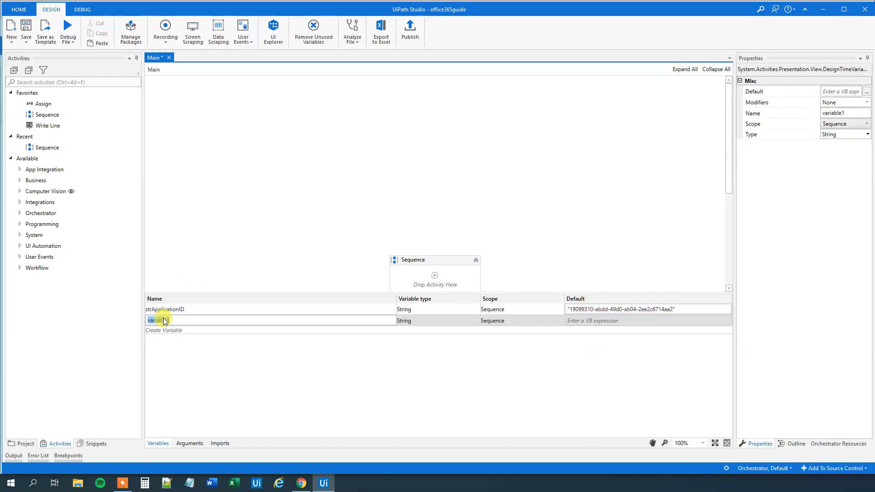
{"action": "type", "text": "strTenan"}
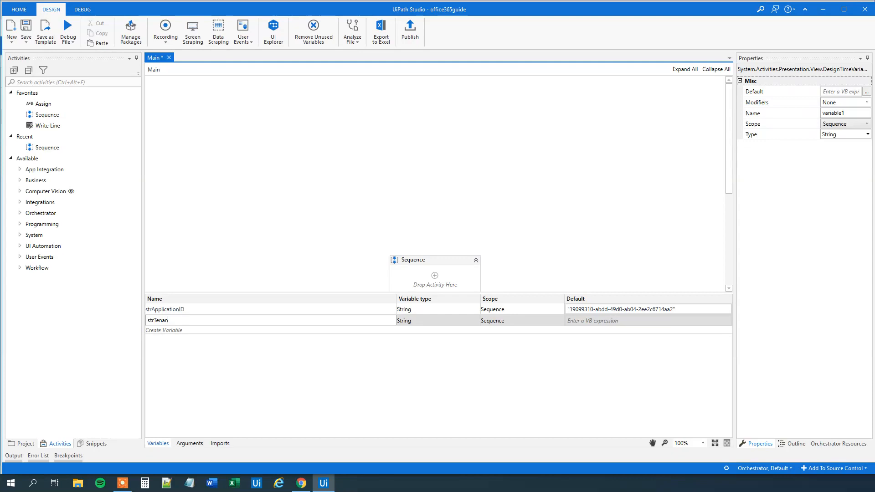
{"action": "left_click", "coordinate": [277, 483]}
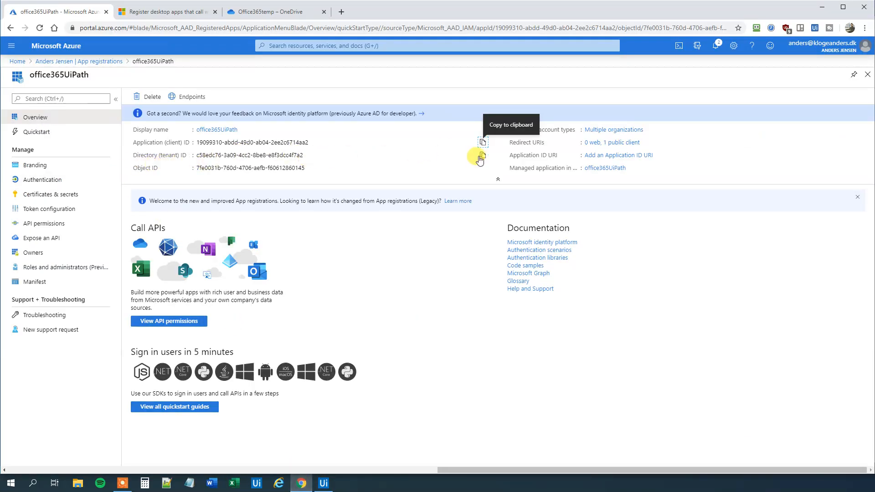
{"action": "left_click", "coordinate": [323, 483]}
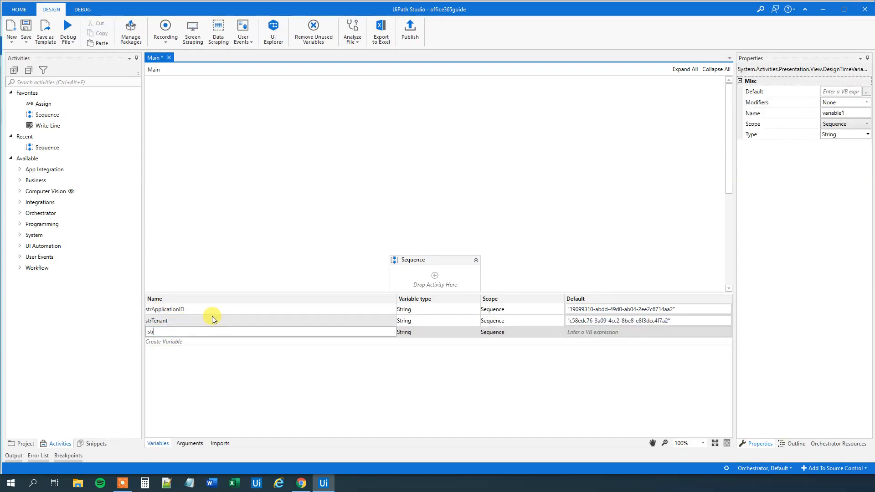
{"action": "type", "text": "Office365User"}
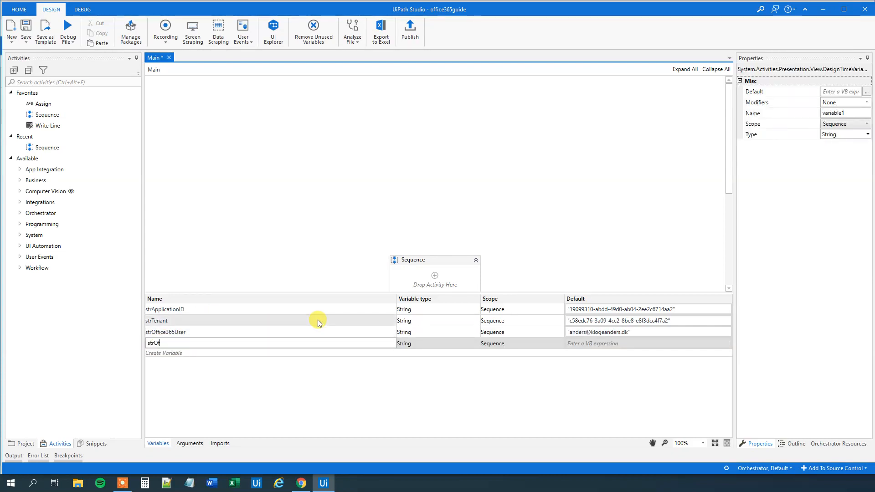
{"action": "type", "text": "fice365Pass"}
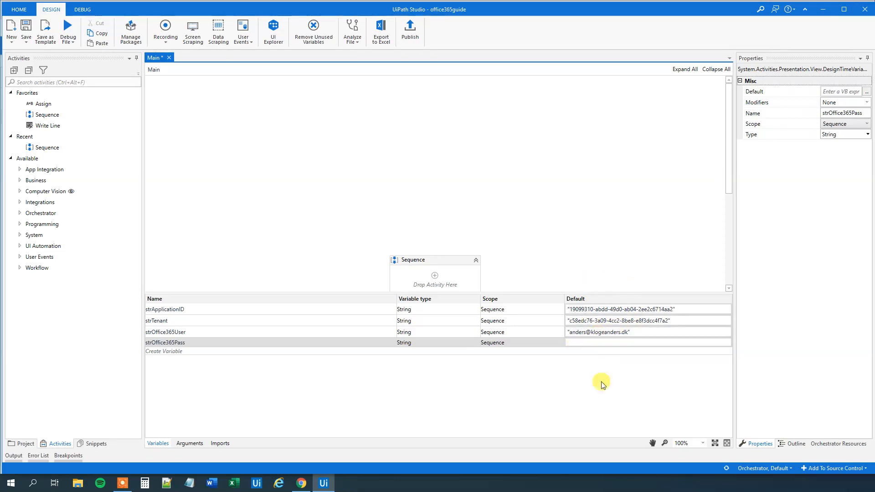
{"action": "mouse_move", "coordinate": [615, 19]}
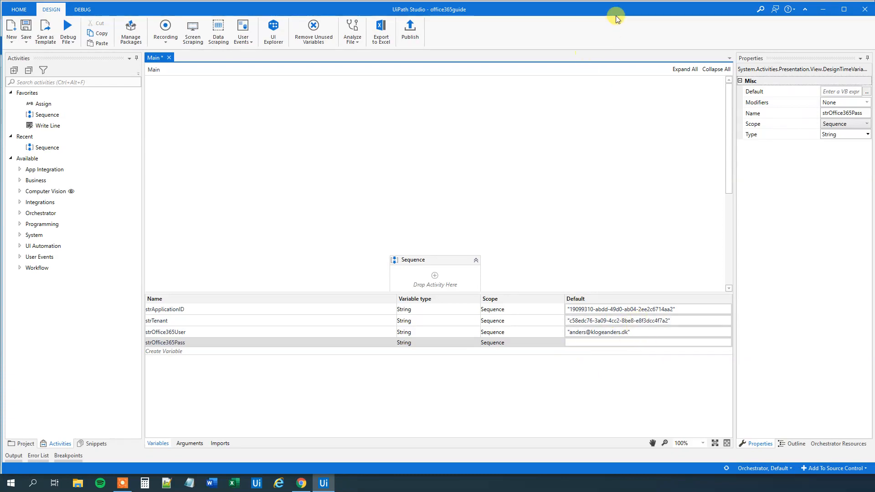
{"action": "mouse_move", "coordinate": [517, 343]}
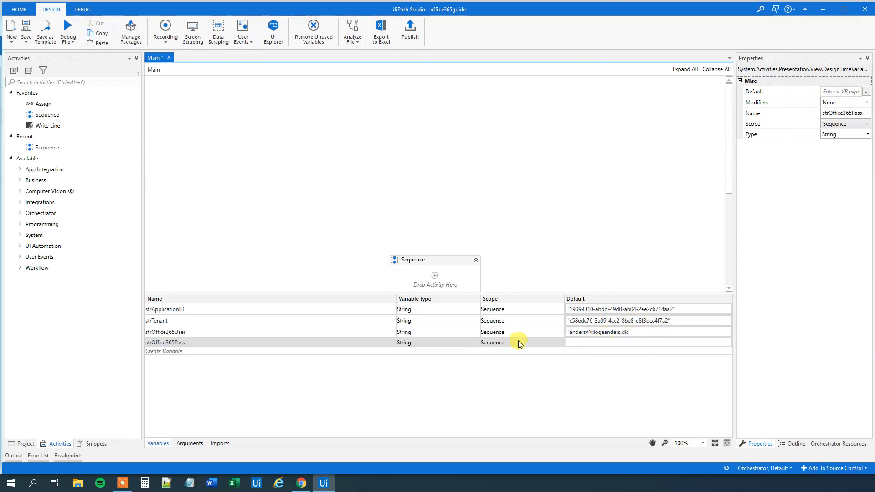
{"action": "mouse_move", "coordinate": [173, 432]}
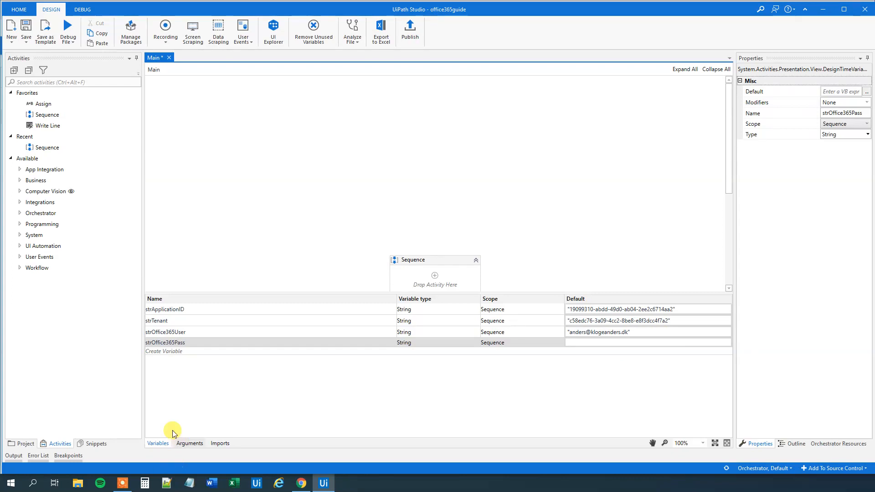
Step: Collapse the Variables panel and expand the Office 365 group among the Microsoft integration activities
{"action": "left_click", "coordinate": [435, 260]}
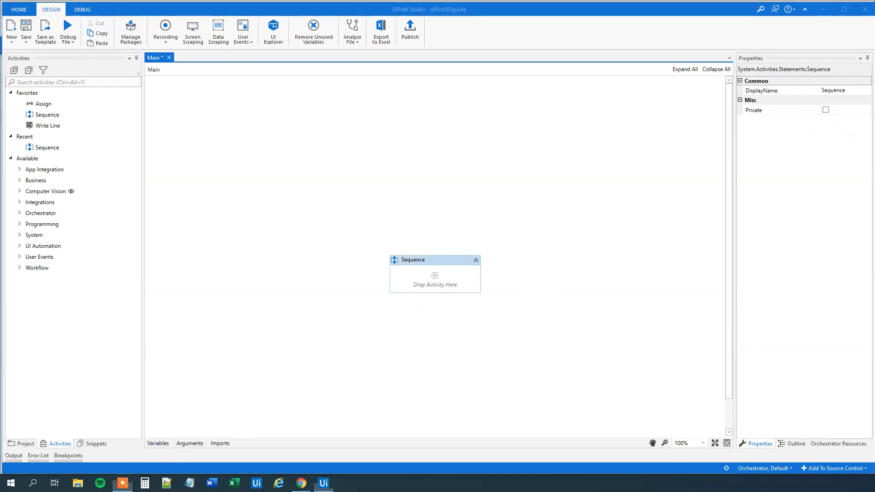
{"action": "mouse_move", "coordinate": [468, 295]}
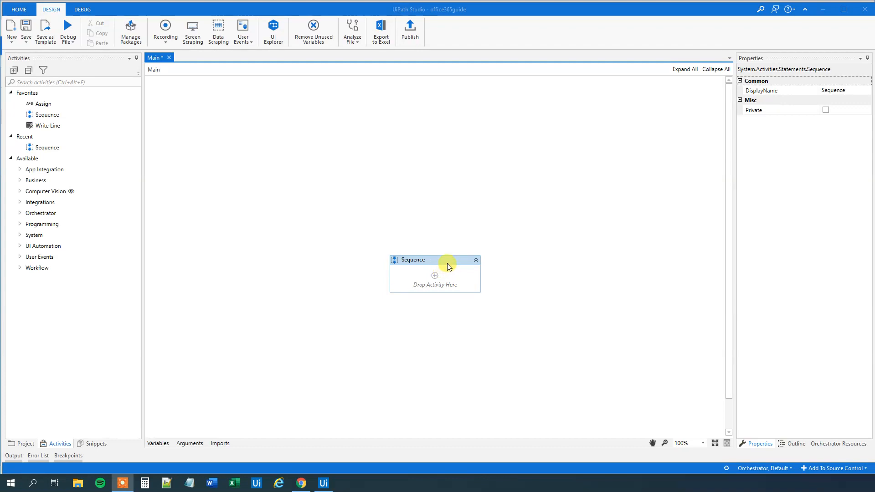
{"action": "mouse_move", "coordinate": [457, 262]}
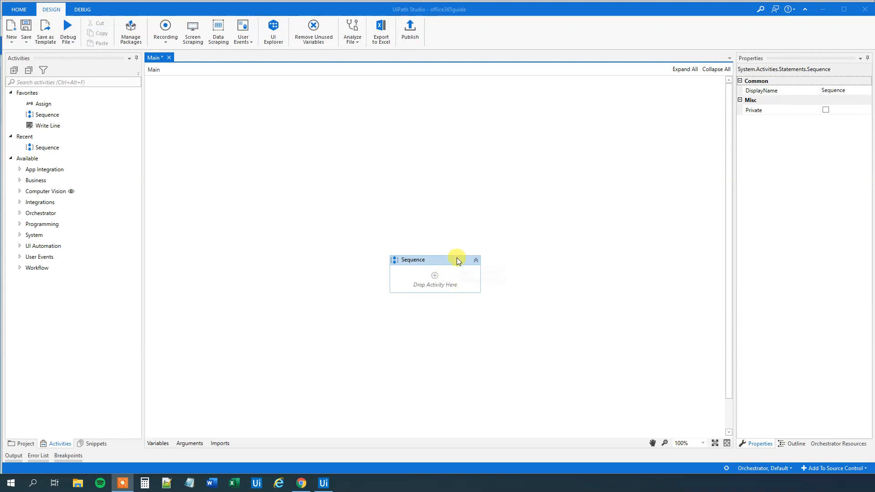
{"action": "left_click", "coordinate": [73, 82]}
{"action": "type", "text": "microsoft"}
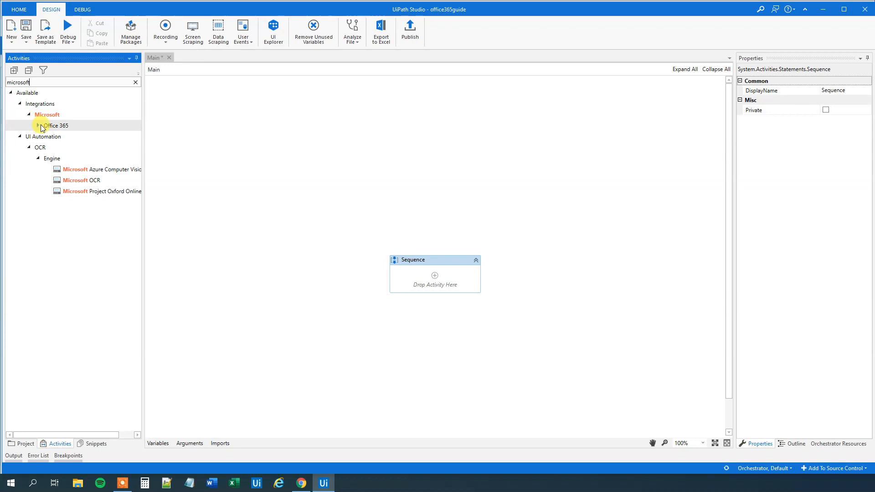
{"action": "left_click", "coordinate": [48, 124]}
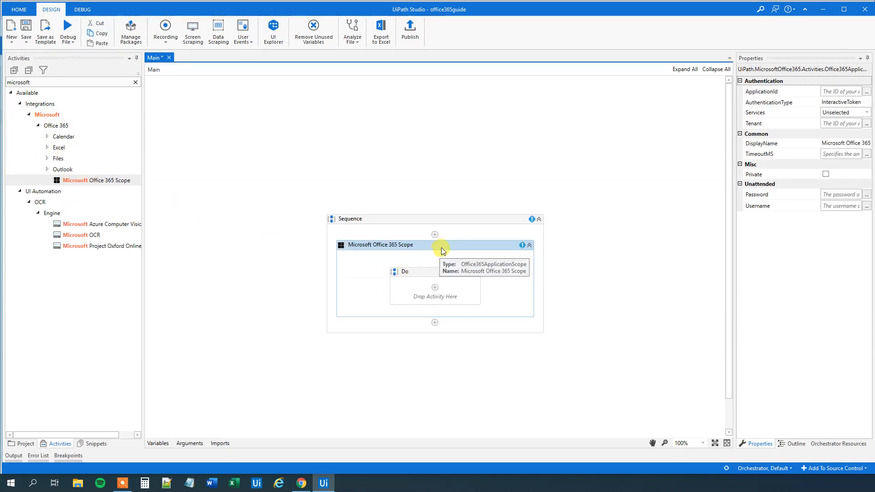
Step: Configure the Office 365 Scope with the application ID, Files service and strOffice365Pass password
{"action": "left_click", "coordinate": [840, 91]}
{"action": "type", "text": "pplicationID"}
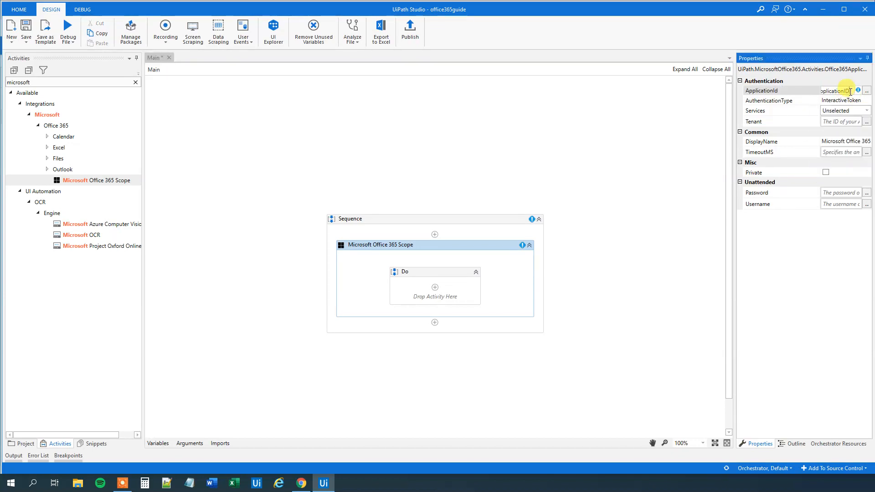
{"action": "left_click", "coordinate": [865, 113]}
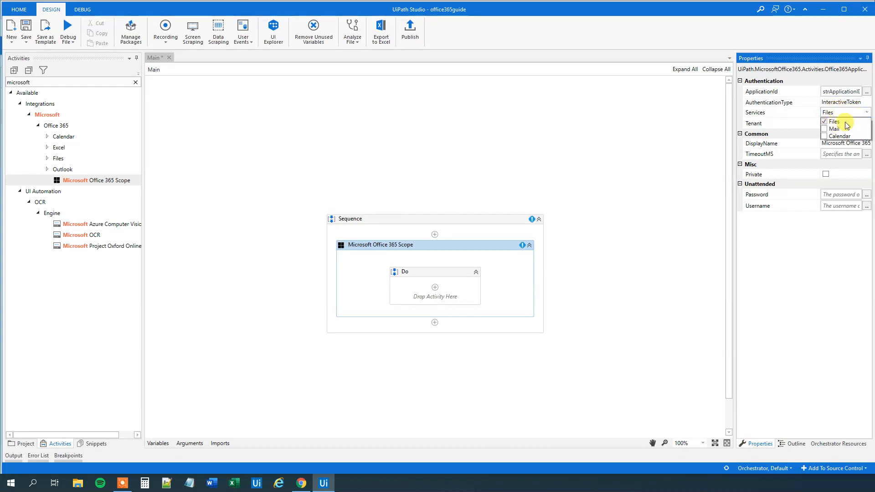
{"action": "left_click", "coordinate": [834, 121]}
{"action": "type", "text": "strTenant"}
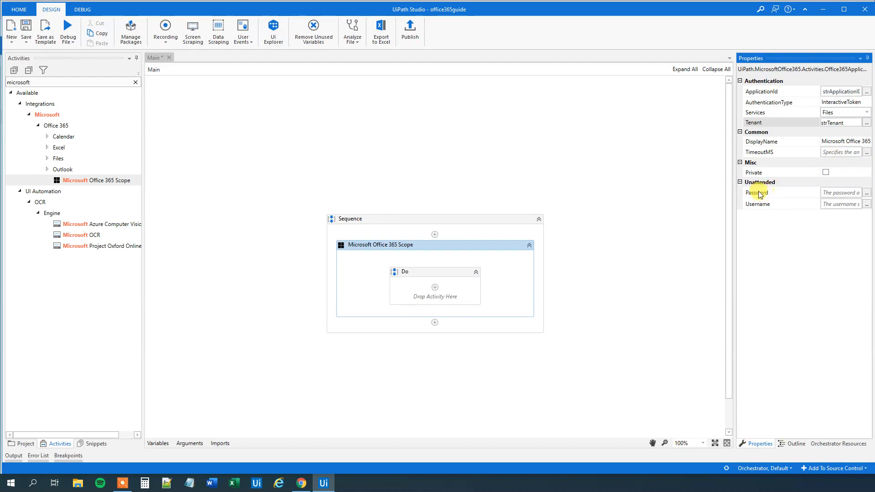
{"action": "left_click", "coordinate": [840, 204]}
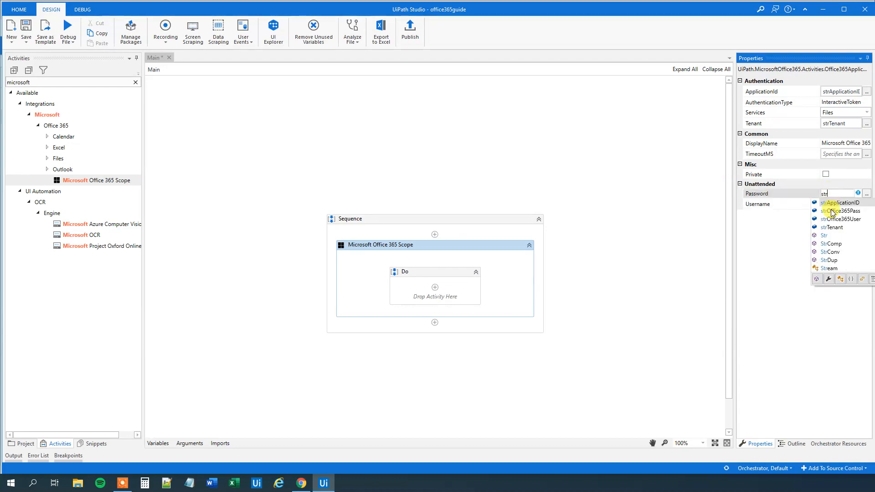
{"action": "left_click", "coordinate": [838, 211]}
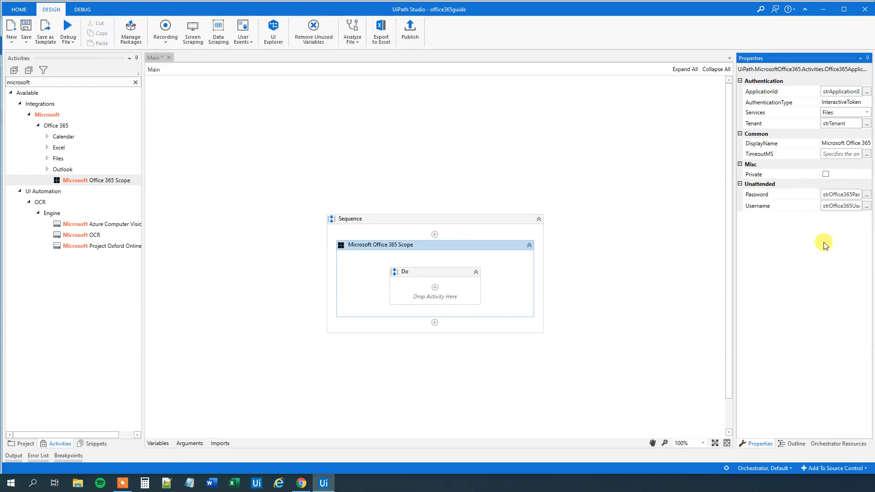
{"action": "mouse_move", "coordinate": [770, 90]}
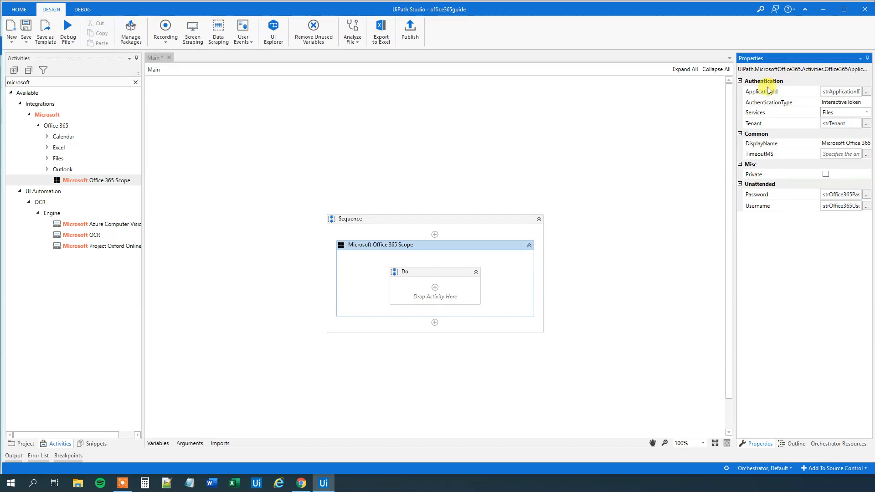
{"action": "mouse_move", "coordinate": [717, 165]}
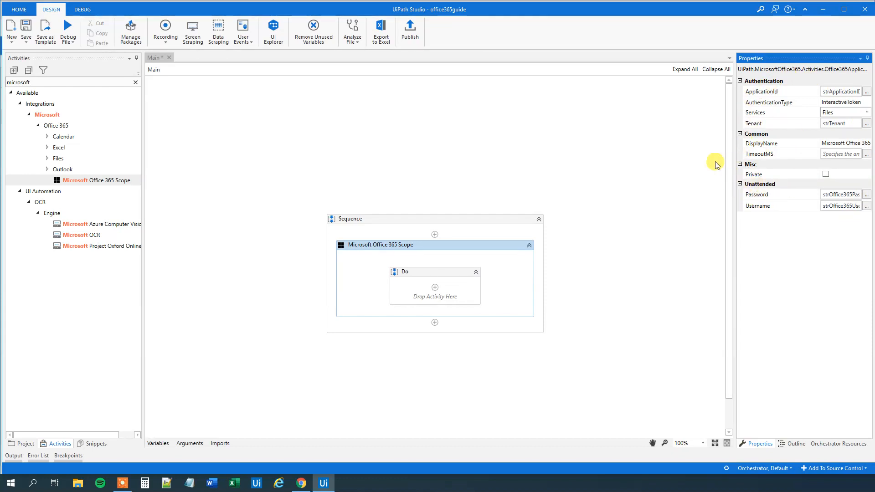
{"action": "mouse_move", "coordinate": [345, 487]}
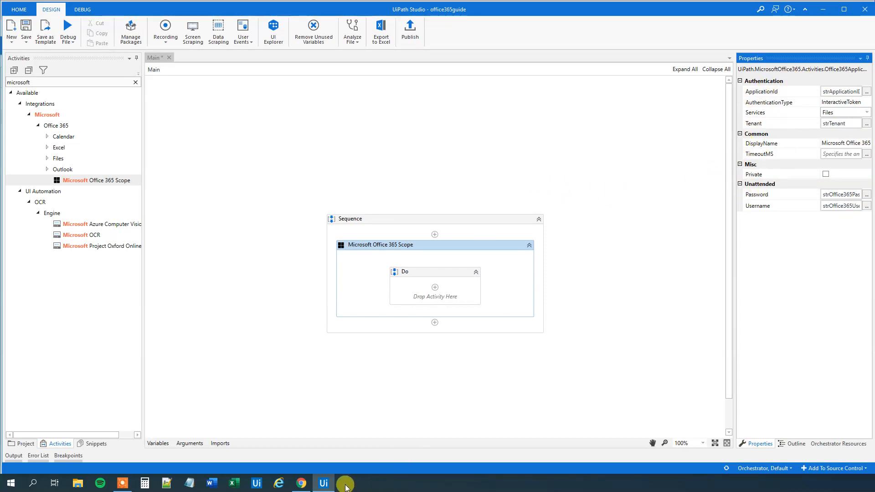
Step: Glance at the browser and return to the Main workflow in UiPath Studio
{"action": "left_click", "coordinate": [300, 483]}
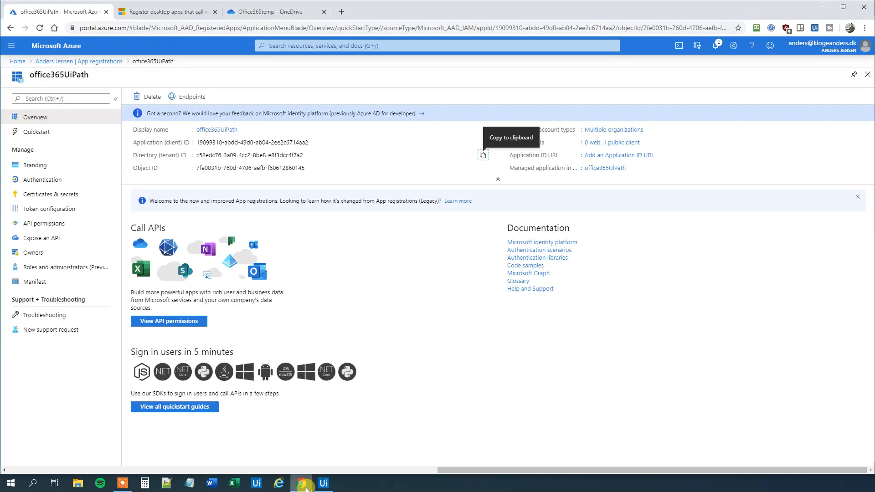
{"action": "left_click", "coordinate": [273, 11]}
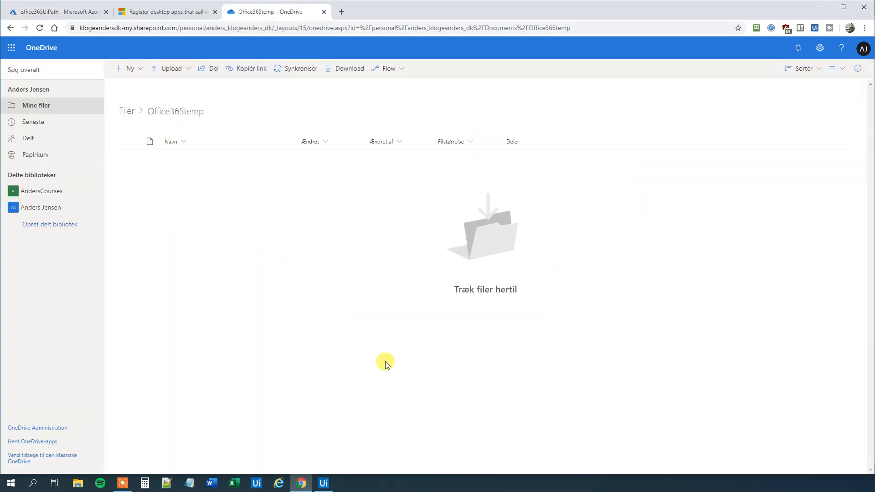
{"action": "mouse_move", "coordinate": [165, 123]}
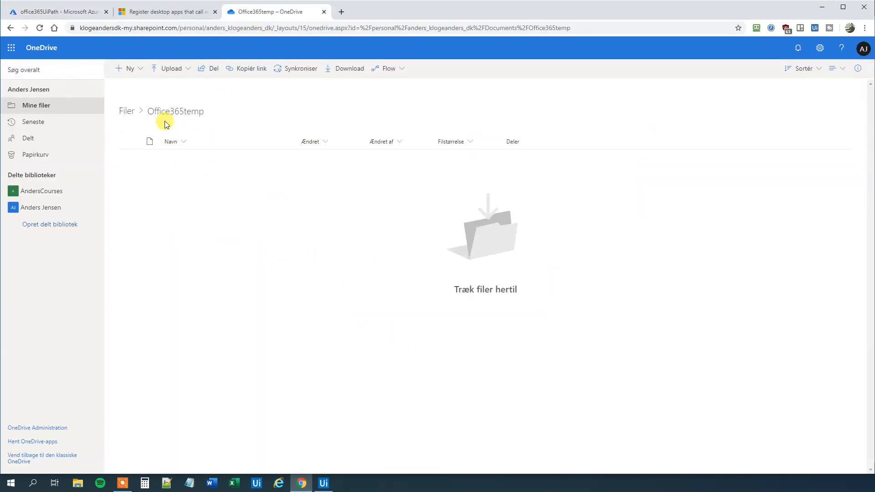
{"action": "left_click", "coordinate": [322, 484]}
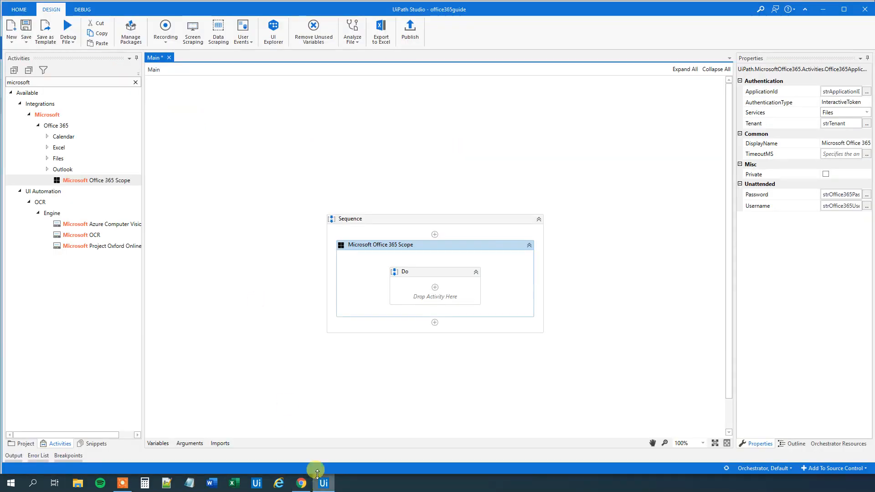
{"action": "mouse_move", "coordinate": [135, 83]}
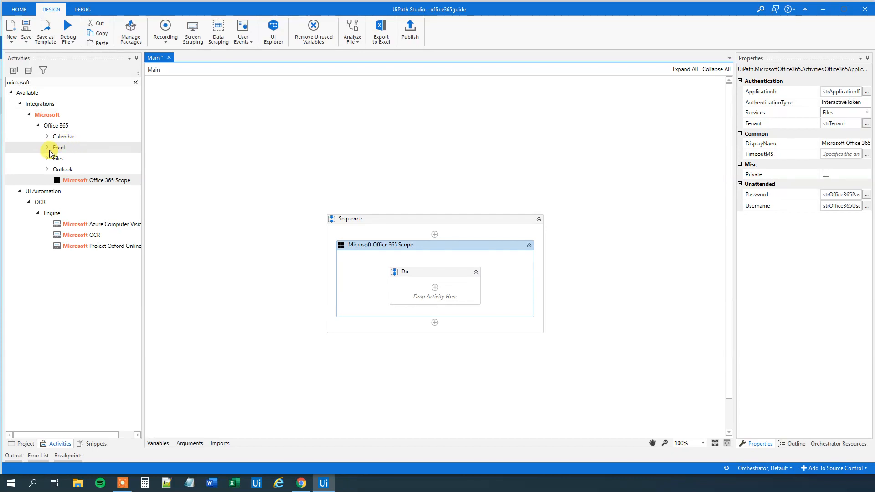
Step: Add a Create Workbook activity from Office 365 > Excel into the scope's Do sequence
{"action": "left_click", "coordinate": [47, 147]}
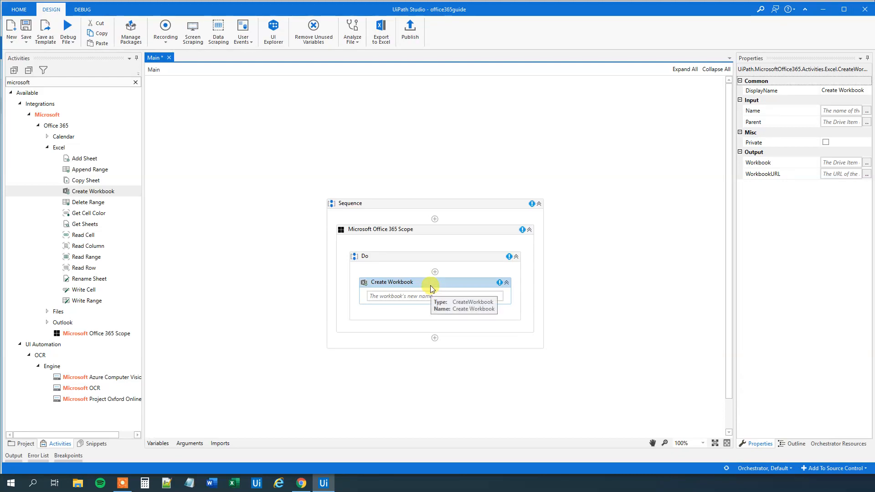
{"action": "mouse_move", "coordinate": [772, 100]}
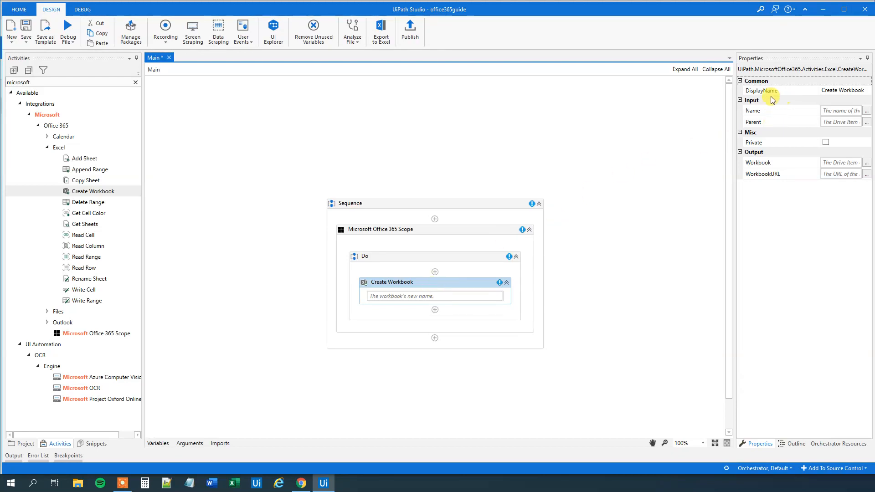
{"action": "mouse_move", "coordinate": [825, 124]}
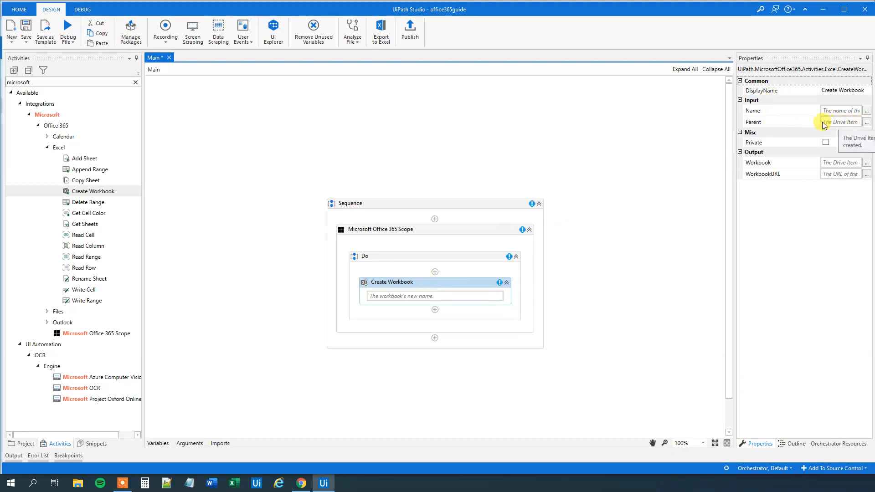
{"action": "mouse_move", "coordinate": [834, 123]}
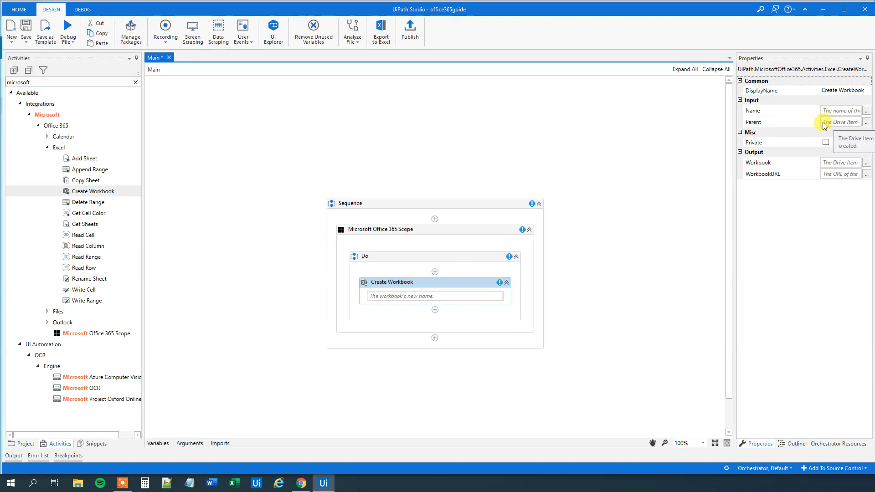
Step: Add Find Files And Folders above Create Workbook with Query "Office365temp", checking the name in OneDrive
{"action": "left_click", "coordinate": [48, 311]}
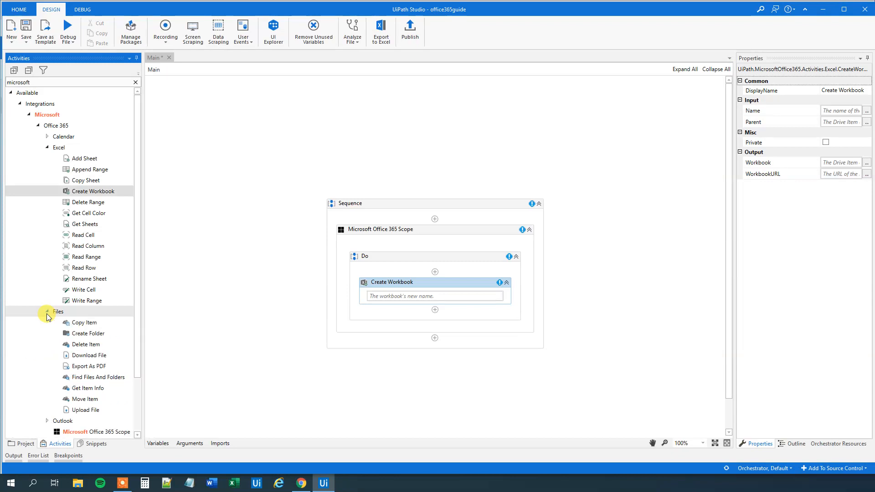
{"action": "mouse_move", "coordinate": [89, 380]}
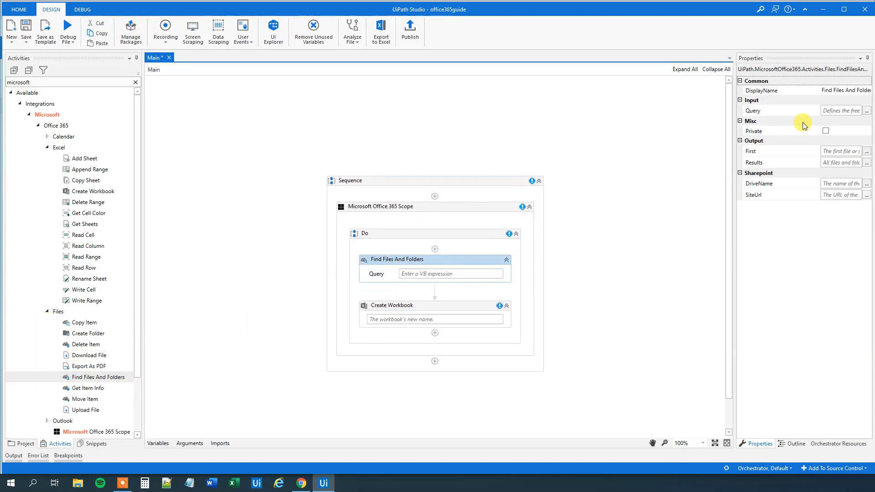
{"action": "left_click", "coordinate": [837, 110]}
{"action": "type", "text": "\"Office365"}
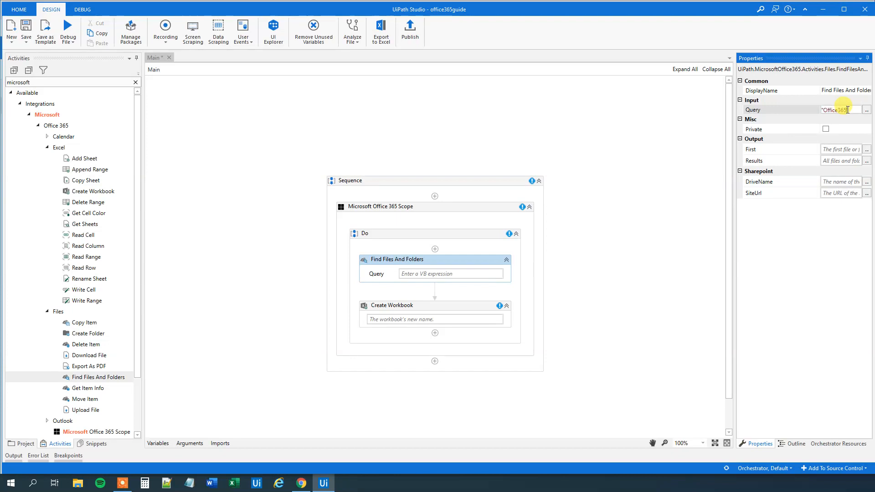
{"action": "type", "text": "templ"}
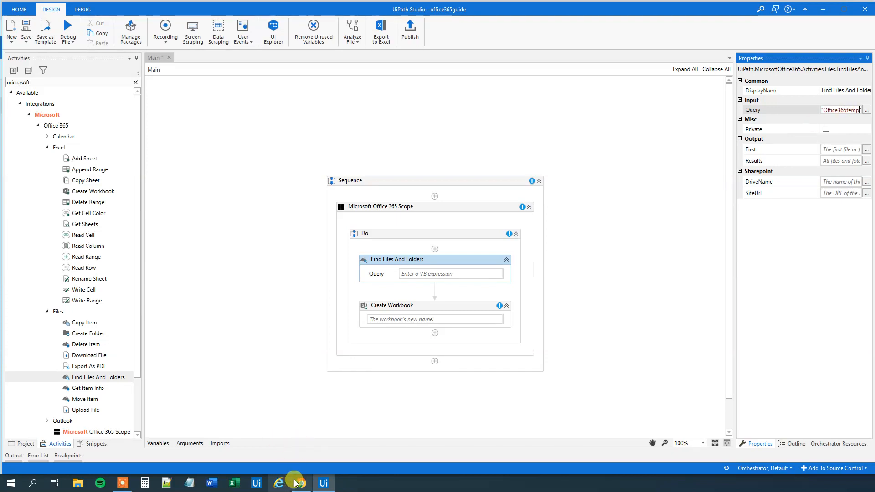
{"action": "left_click", "coordinate": [300, 483]}
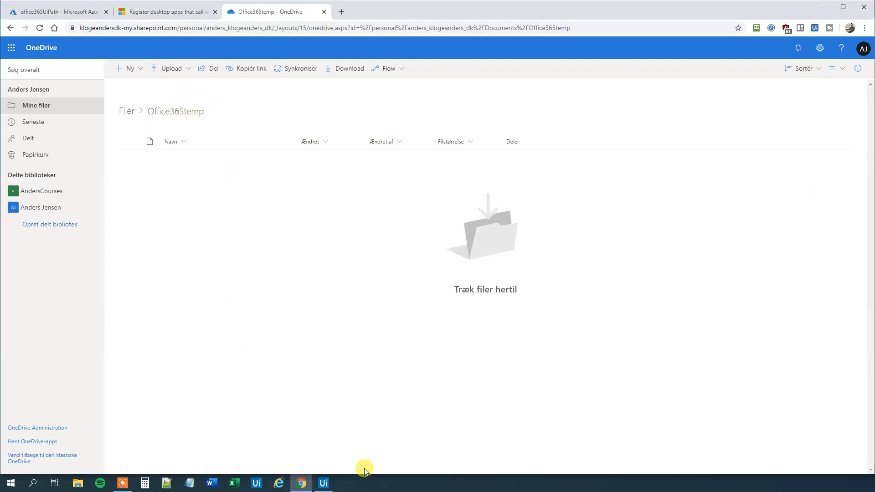
{"action": "left_click", "coordinate": [323, 483]}
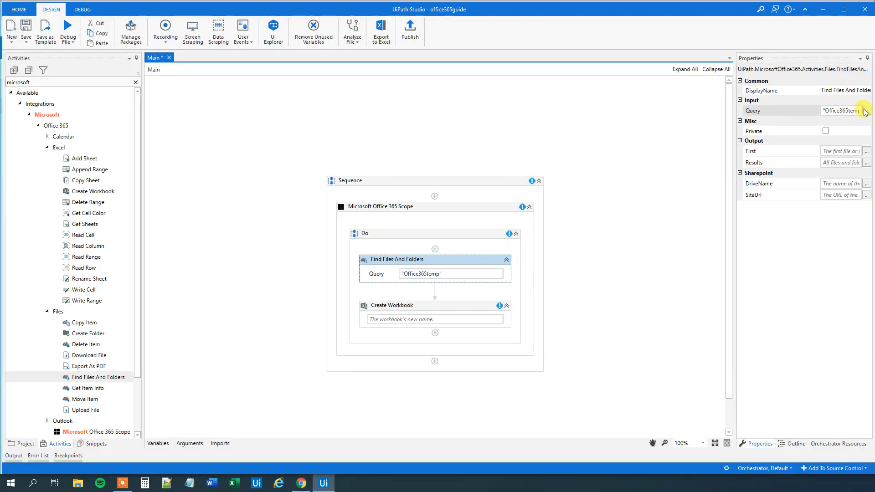
{"action": "mouse_move", "coordinate": [817, 157]}
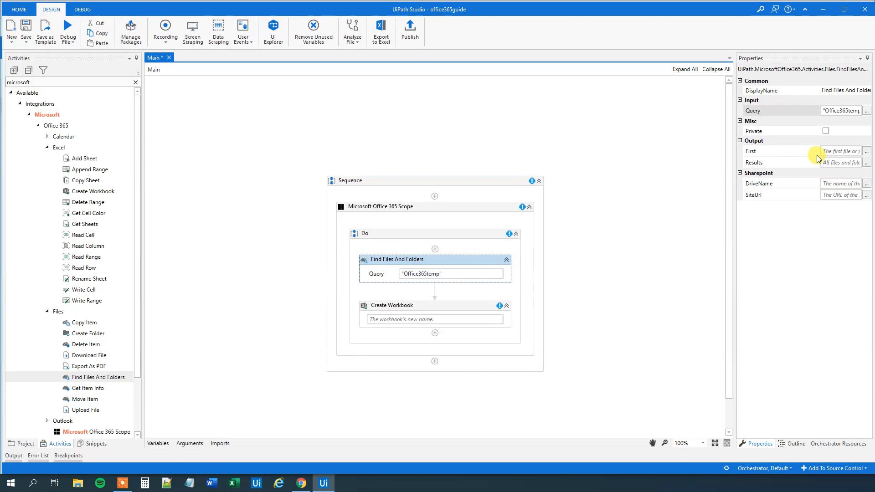
Step: Store the search's first result in the firstResult variable
{"action": "left_click", "coordinate": [839, 151]}
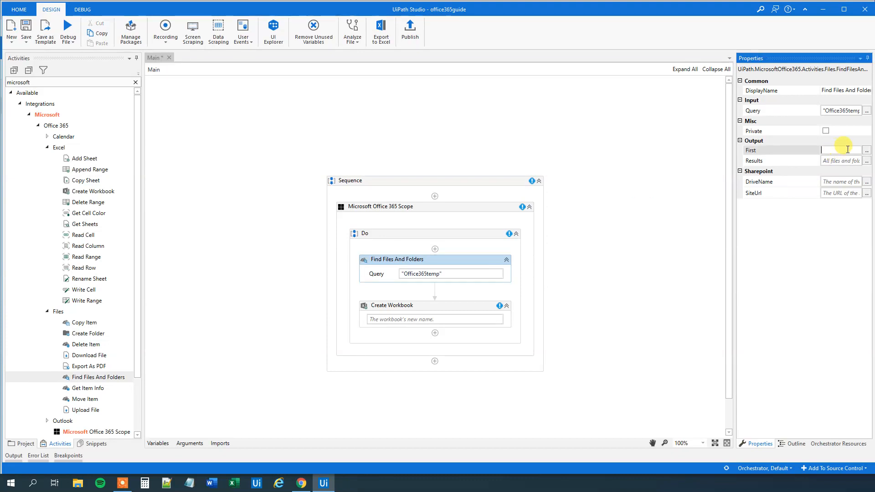
{"action": "type", "text": "f"}
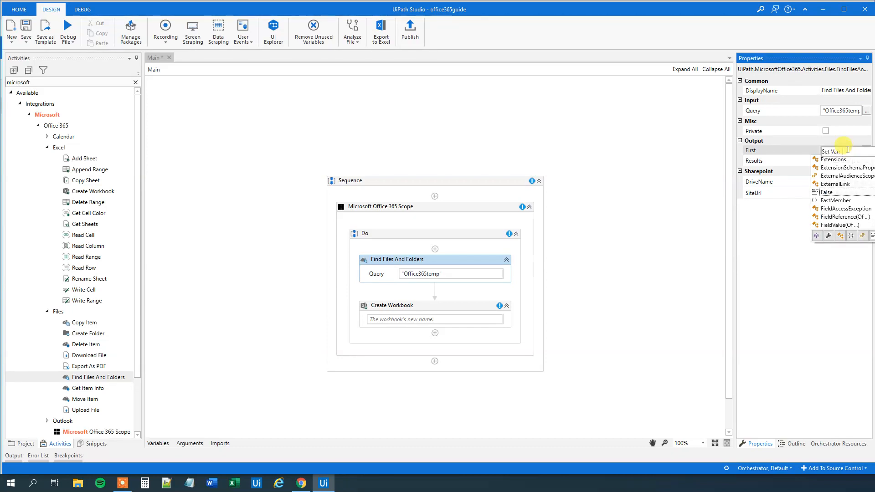
{"action": "type", "text": "firstResult"}
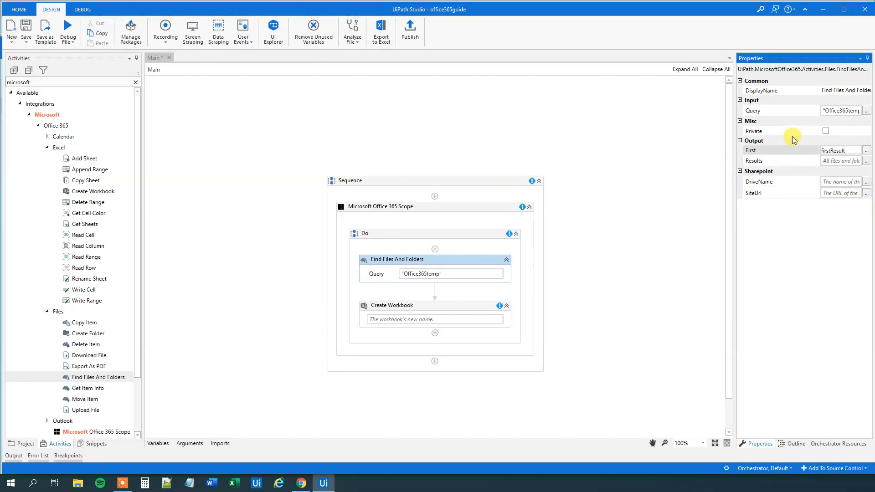
{"action": "mouse_move", "coordinate": [800, 164]}
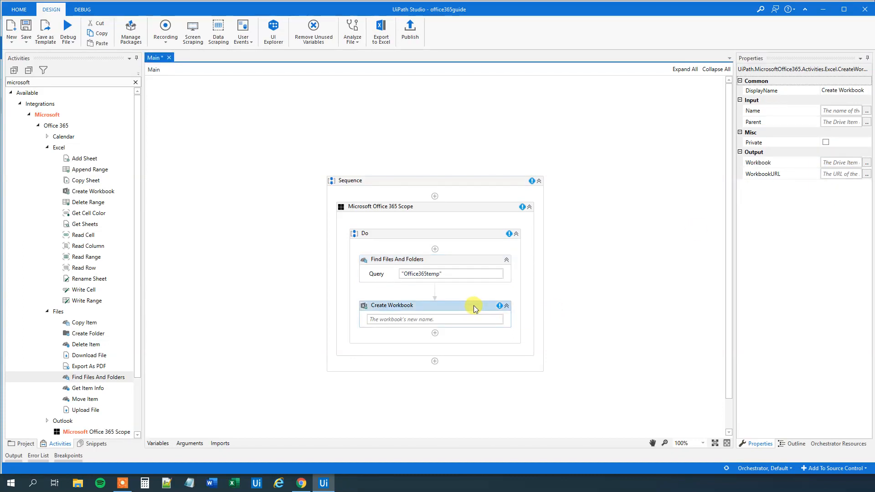
Step: Name the new workbook "Hey you" and set its Parent folder to firstResult
{"action": "left_click", "coordinate": [417, 319]}
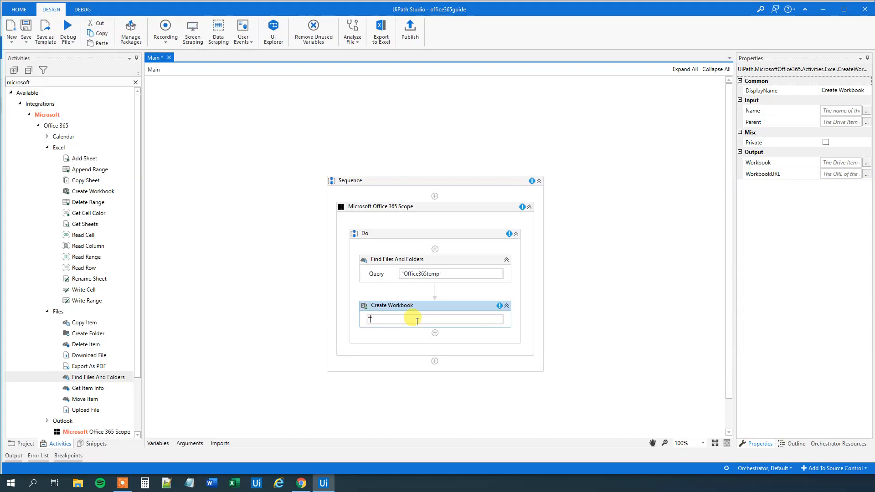
{"action": "type", "text": "\"Hey"}
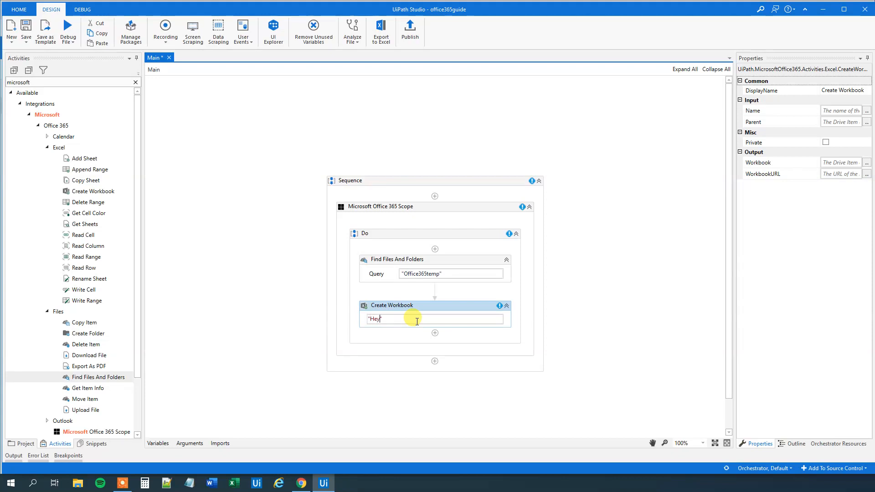
{"action": "type", "text": "you"}
{"action": "left_click", "coordinate": [843, 121]}
{"action": "type", "text": "st"}
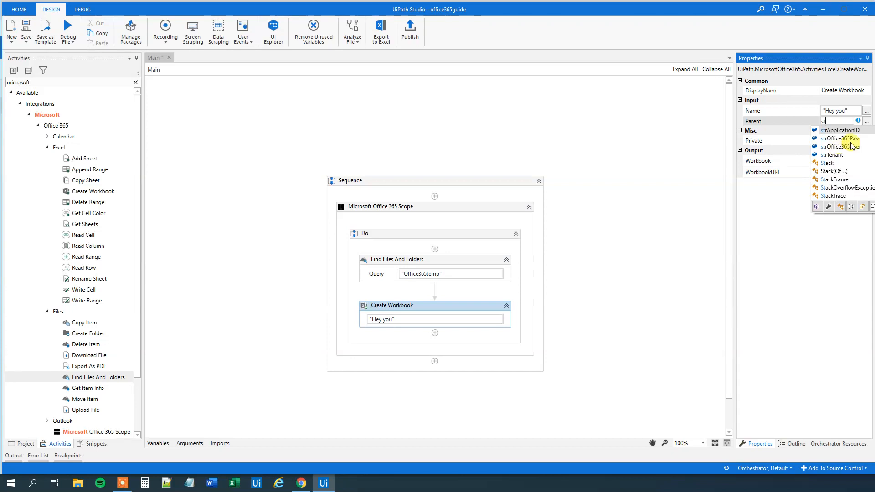
{"action": "type", "text": "fir"}
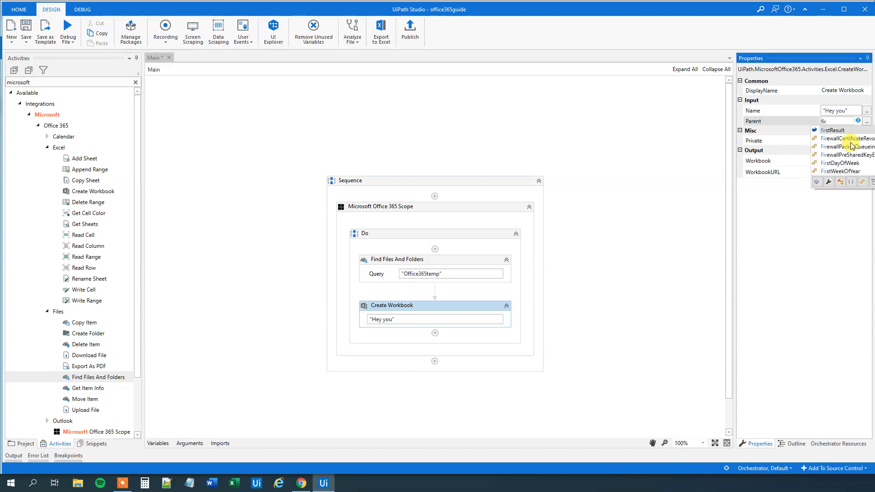
{"action": "left_click", "coordinate": [831, 130]}
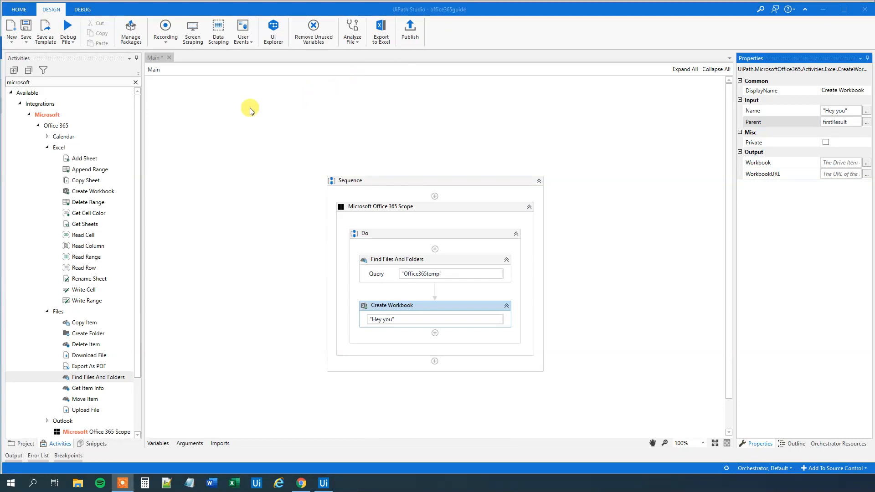
Step: Sign in, consent on behalf of the organization, accept the permissions and return to UiPath Studio
{"action": "left_click", "coordinate": [73, 31]}
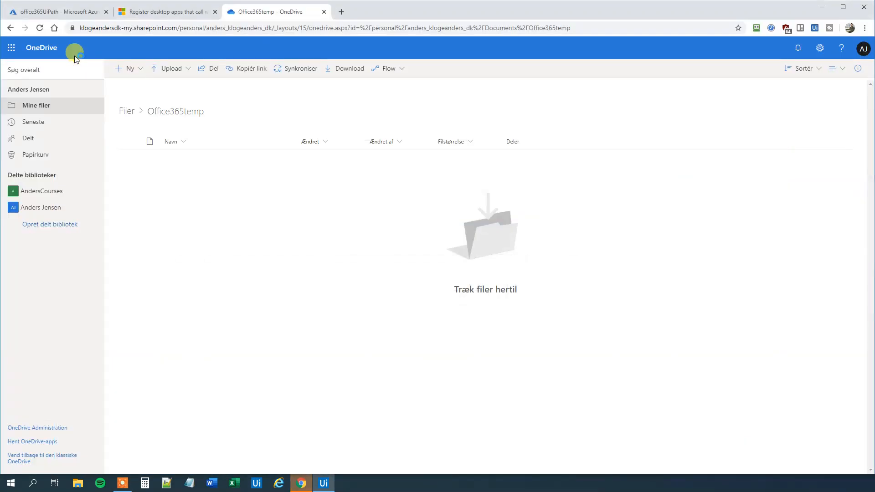
{"action": "mouse_move", "coordinate": [282, 360]}
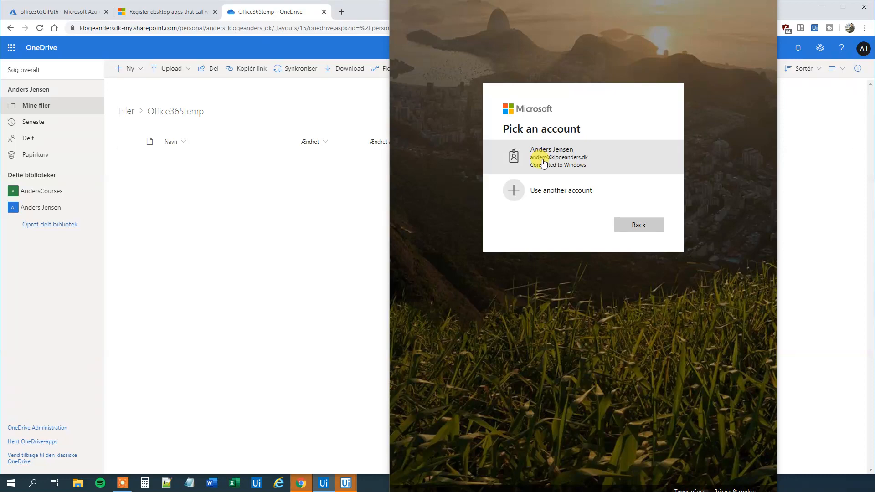
{"action": "left_click", "coordinate": [558, 157]}
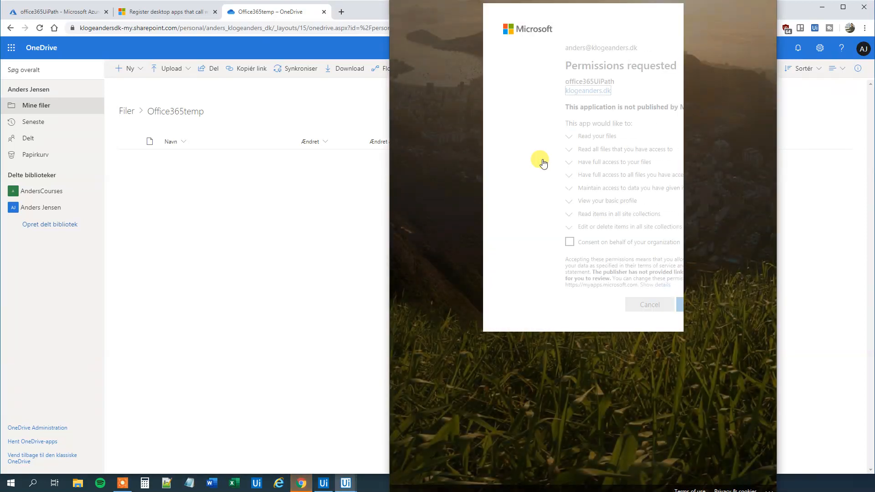
{"action": "left_click", "coordinate": [569, 241]}
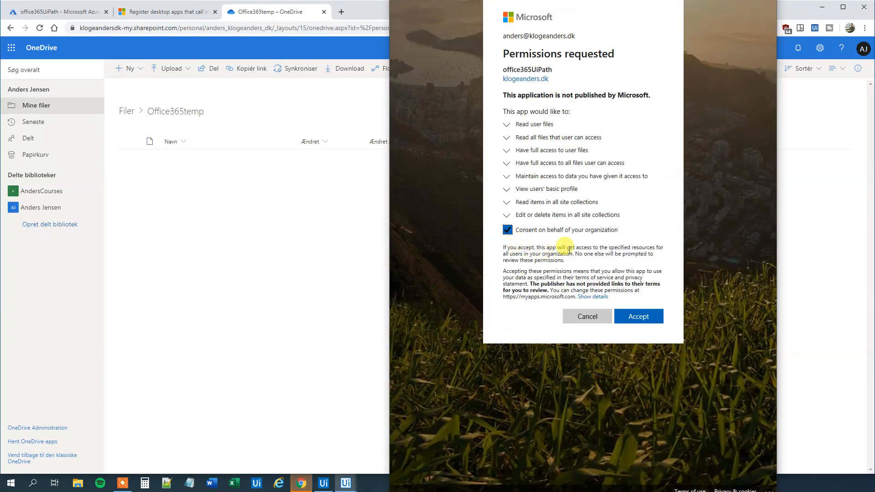
{"action": "mouse_move", "coordinate": [639, 316]}
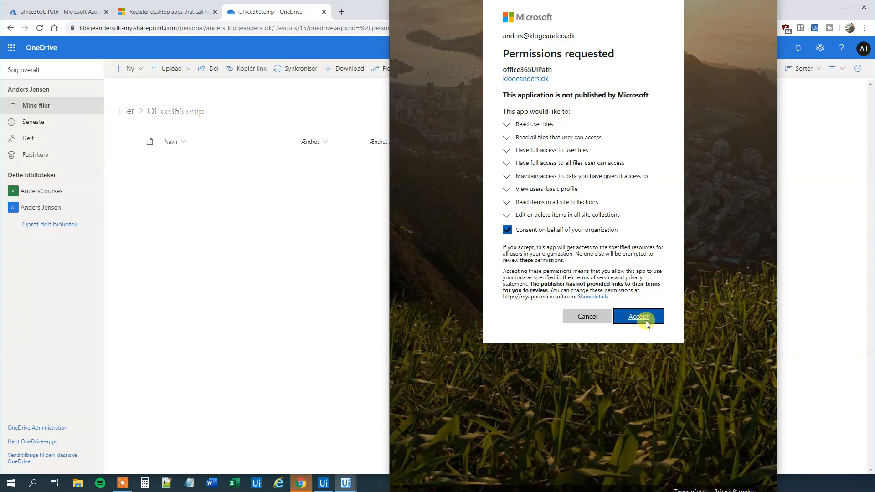
{"action": "left_click", "coordinate": [639, 316]}
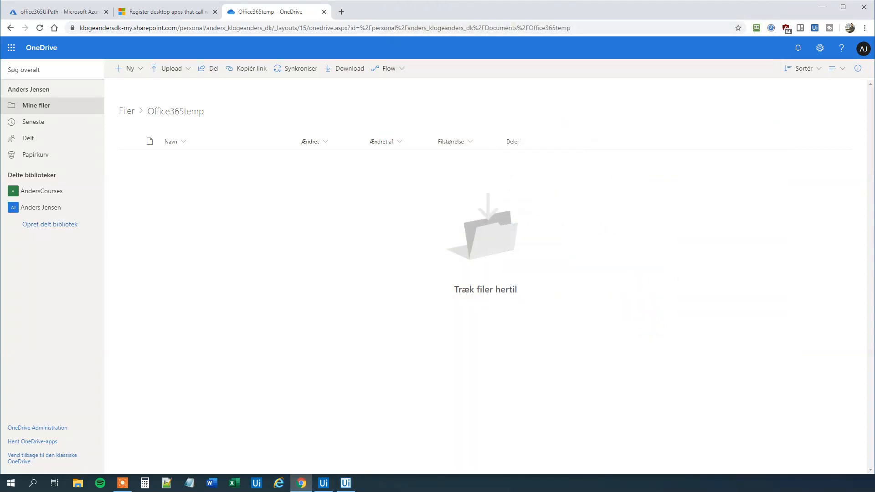
{"action": "left_click", "coordinate": [323, 484]}
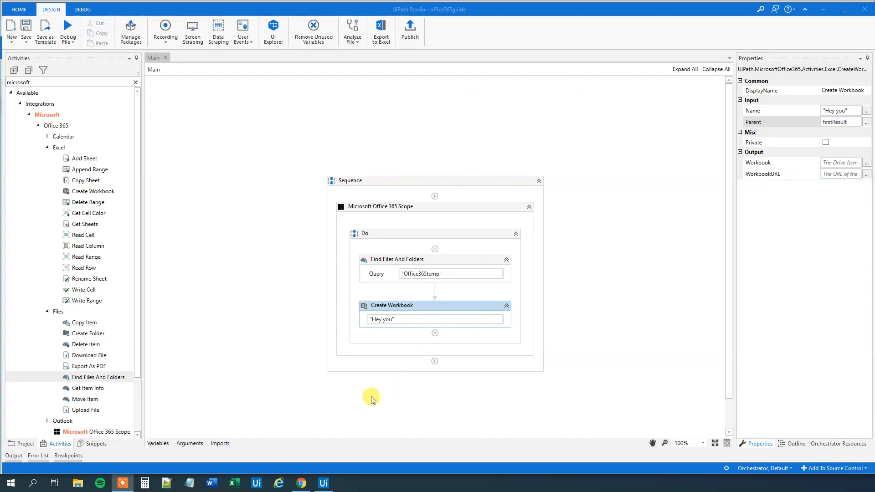